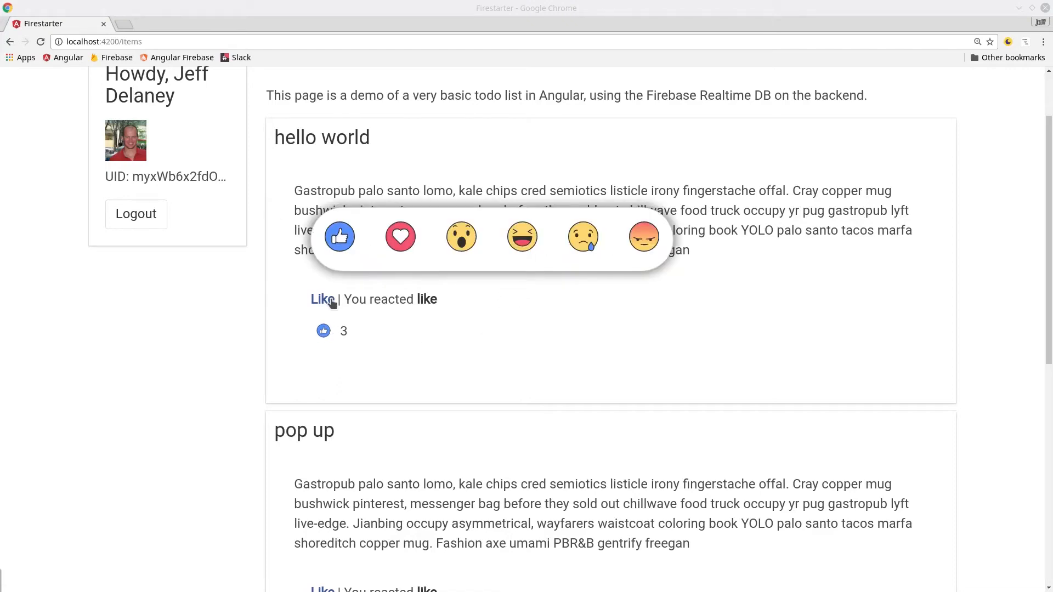
Undo your like on the hello world item so its count drops from 3 to 2.
click(321, 299)
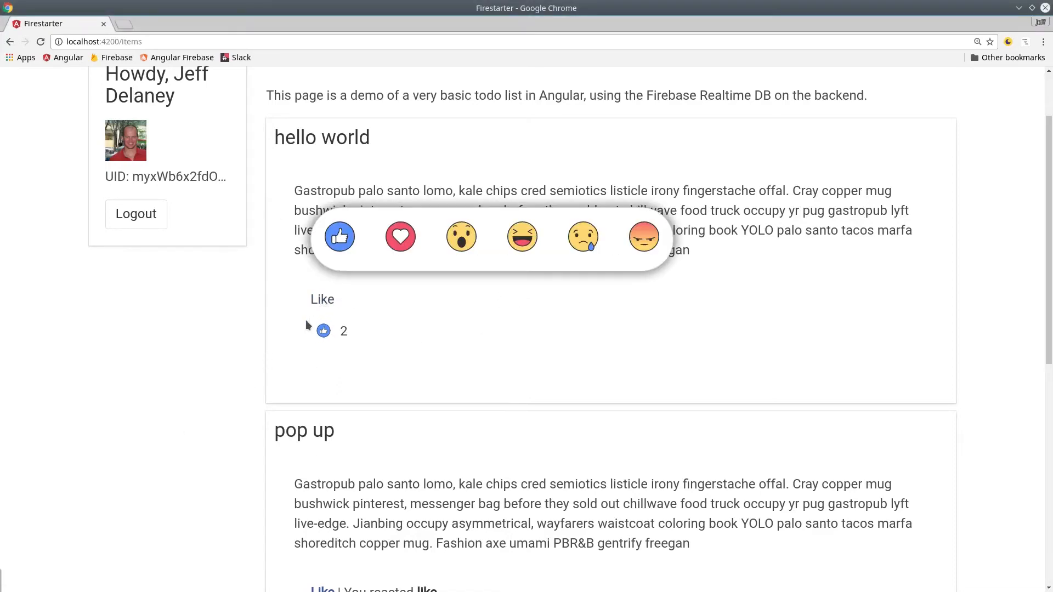
click(339, 237)
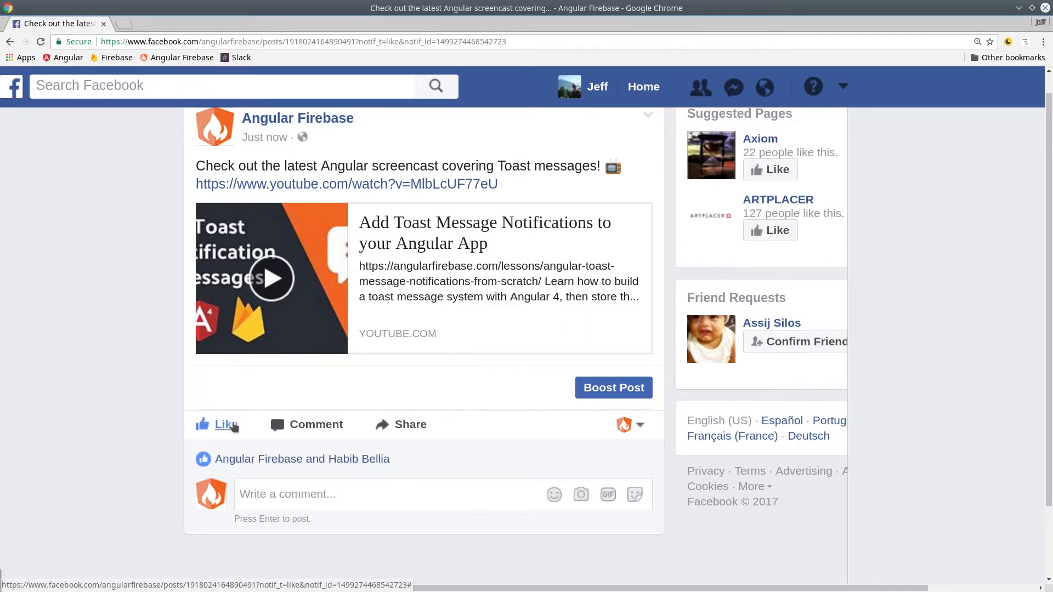
mouse_move(226, 425)
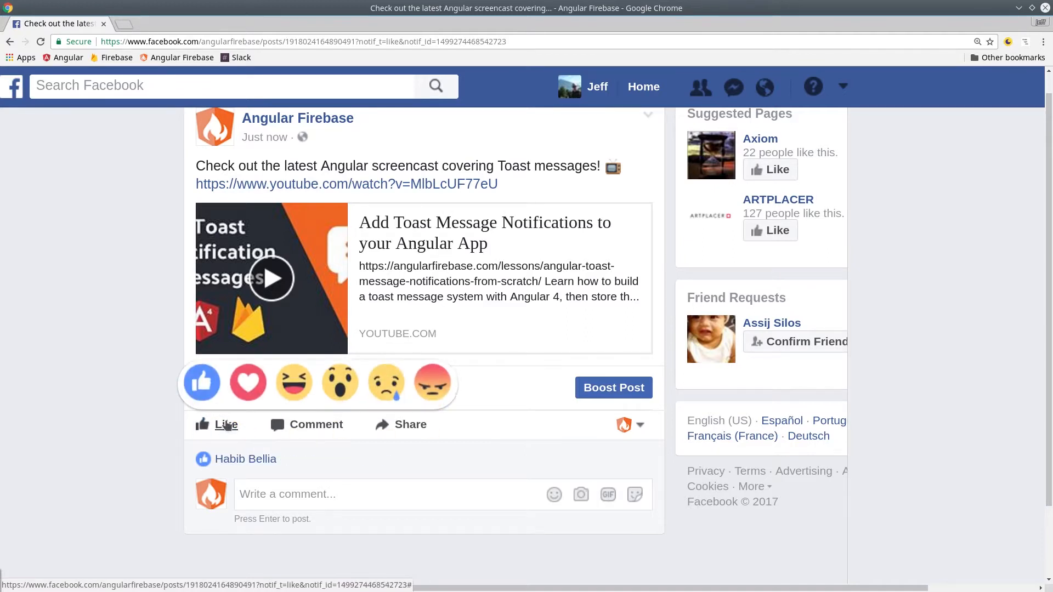
Change the Angular Firebase post's reaction from Like to Love via the reaction bar.
click(246, 381)
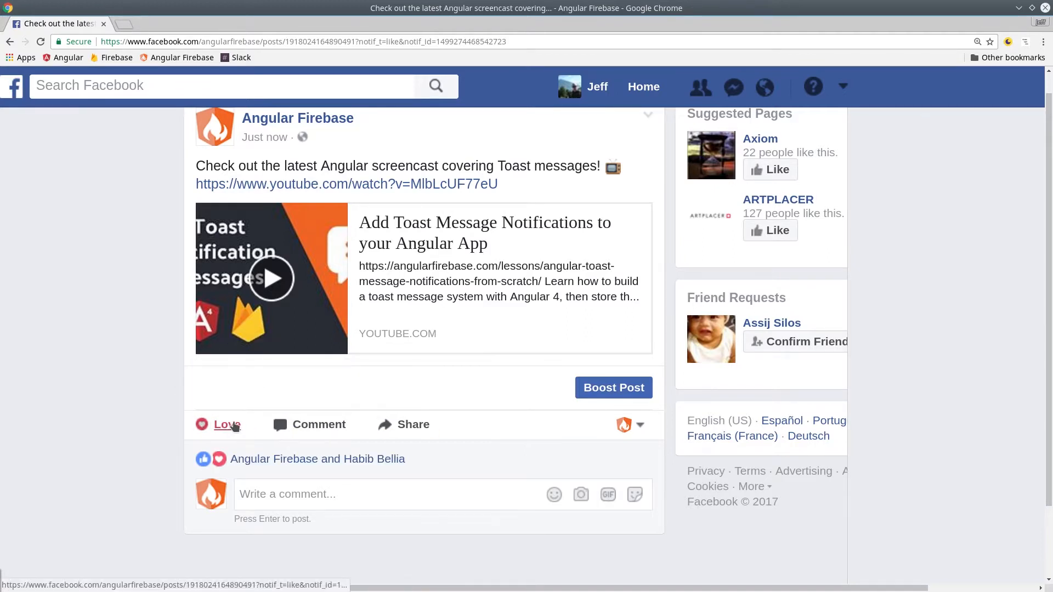
click(228, 425)
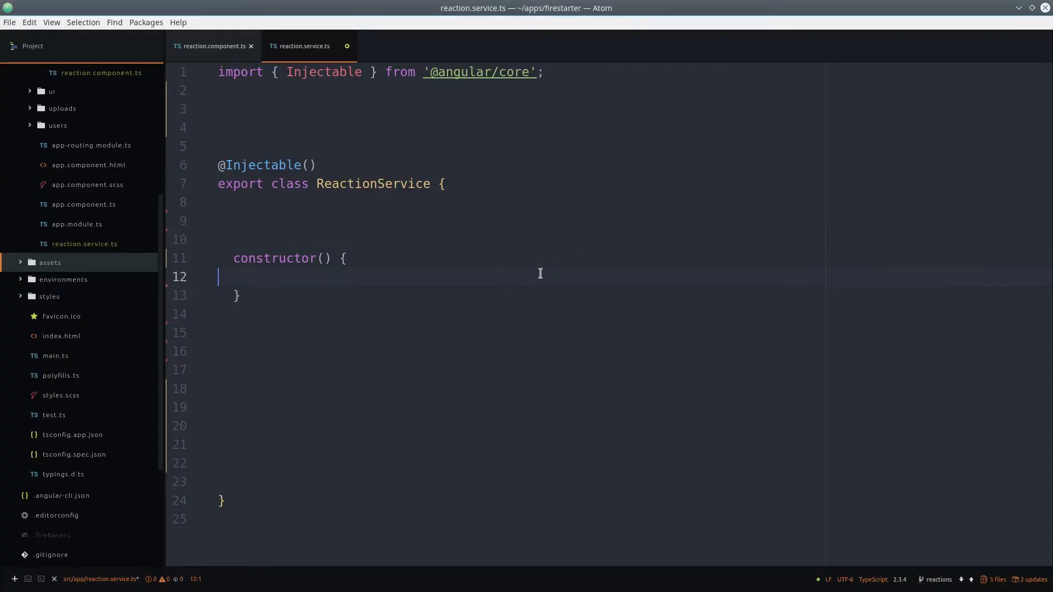
Import AngularFireDatabase and declare userId plus an emojiList of like, love, wow, haha, sad, angry.
text(import { AngularFireDatabase, FirebaseObjectObservable } from 'angularfire2/database';)
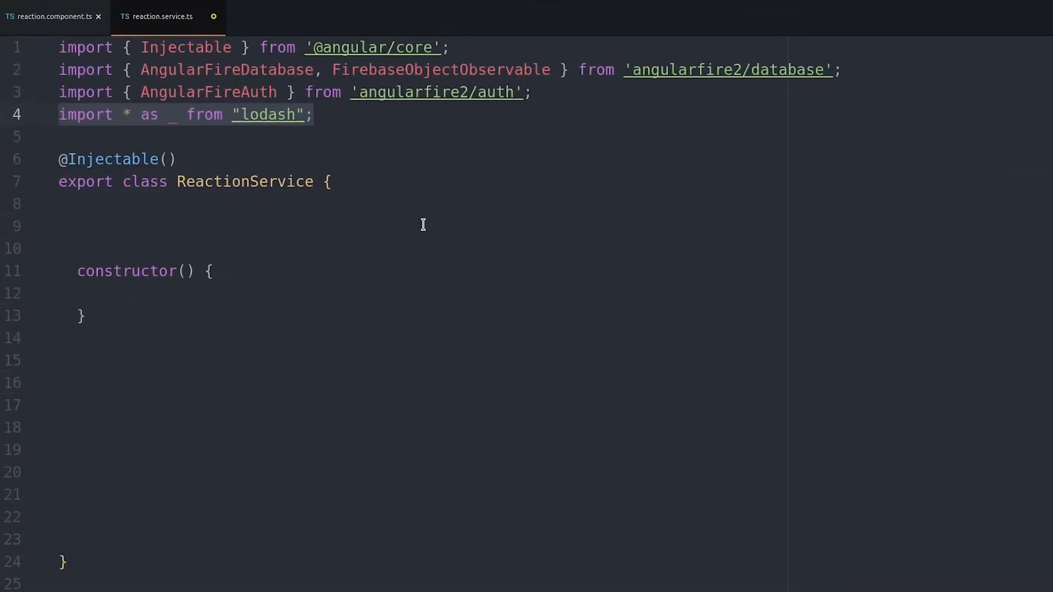
click(429, 226)
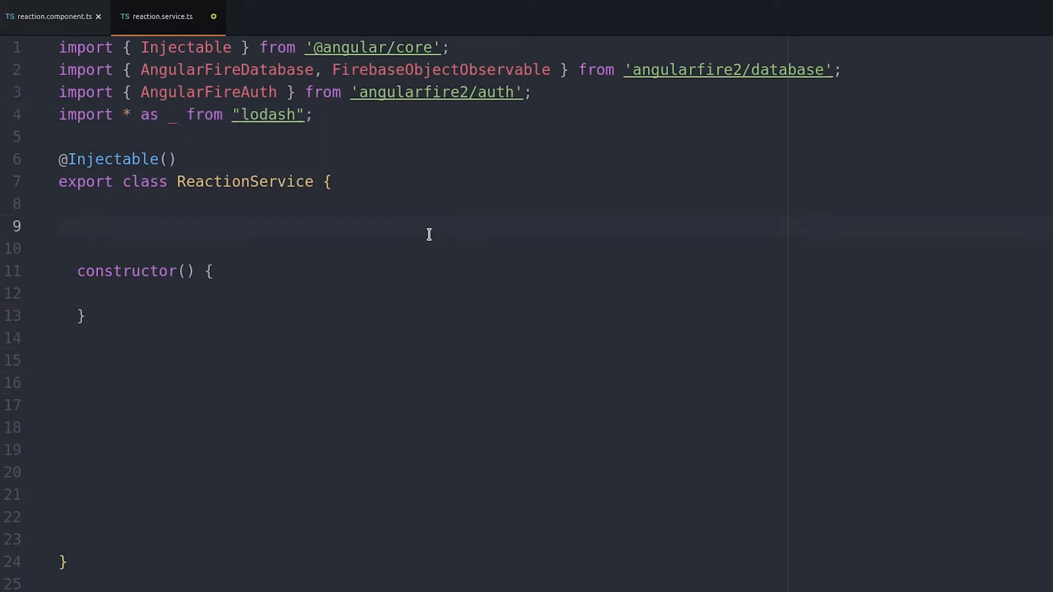
text(userId: string;)
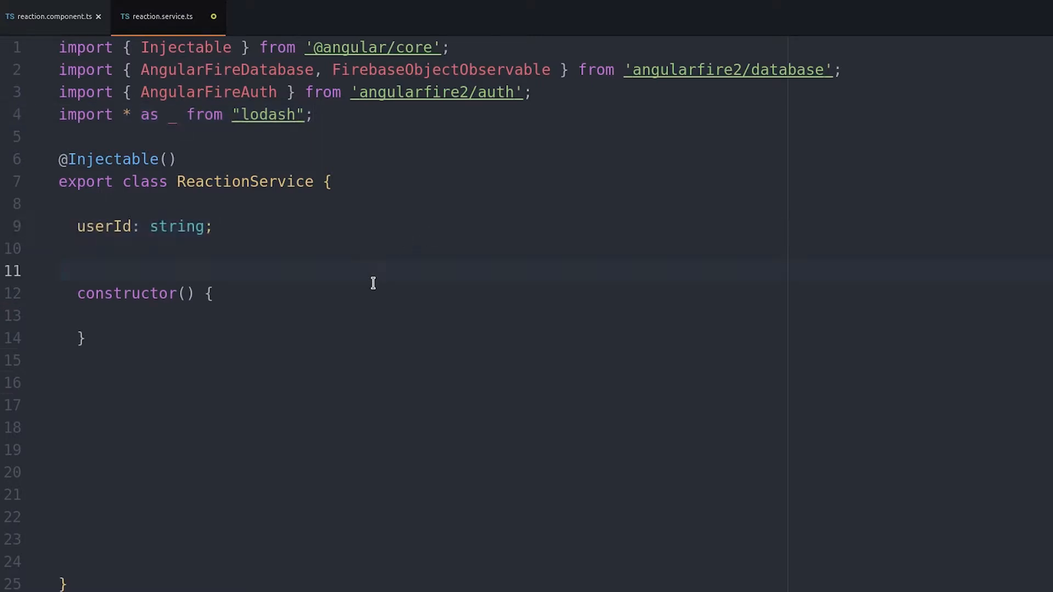
text(emojiList = ['like', 'love', 'wow', 'haha', 'sad', 'angry'])
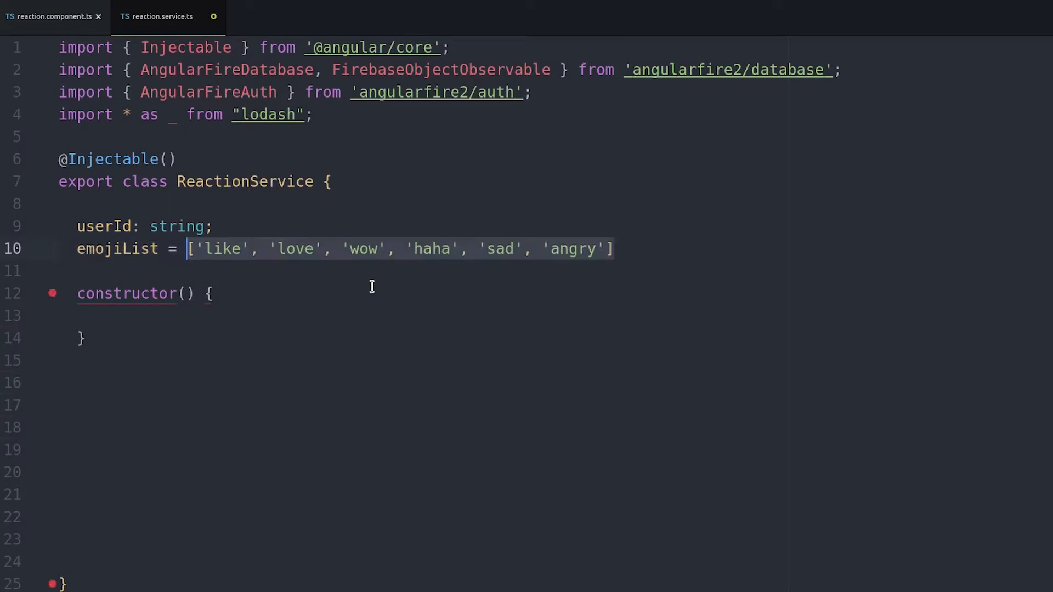
Inject db and afAuth in the constructor, set userId from auth.uid, and start getReactions(itemId).
click(388, 425)
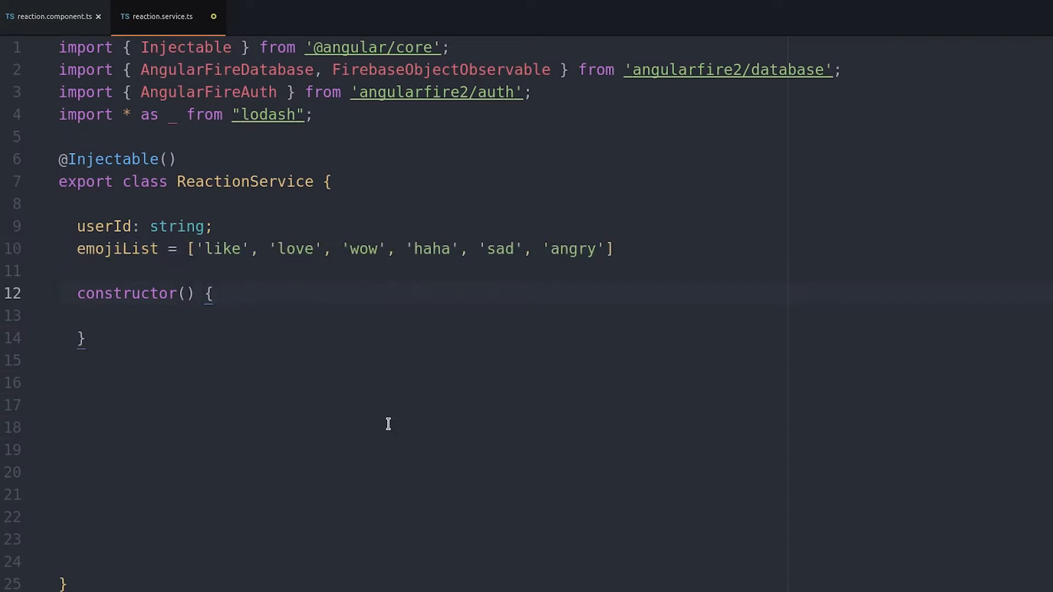
text(private db: AngularFireDatabase, private afAuth: AngularFireAuth)
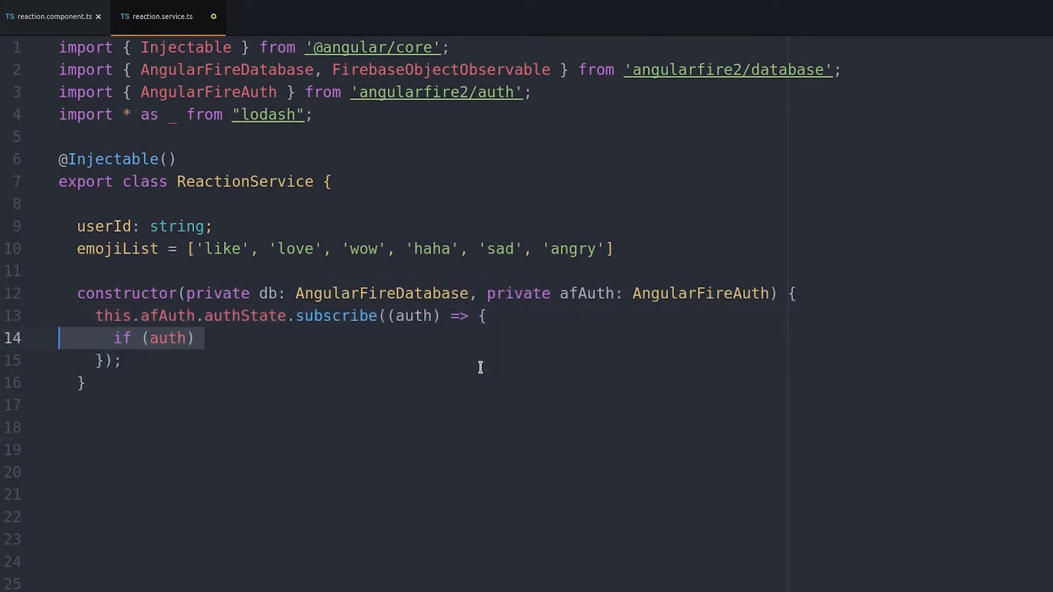
text(this.userId)
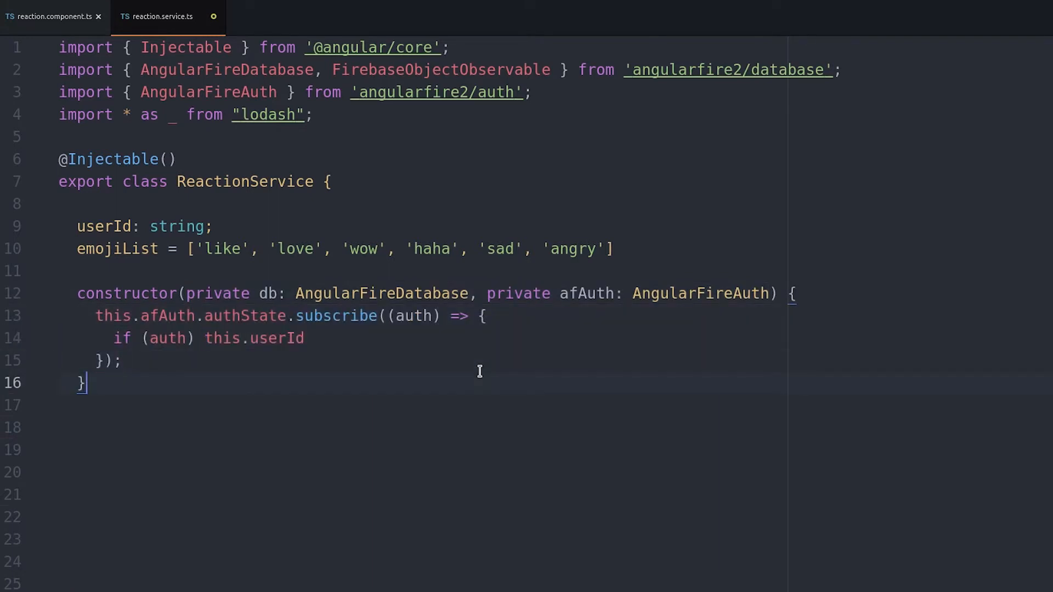
text(= auth.uid)
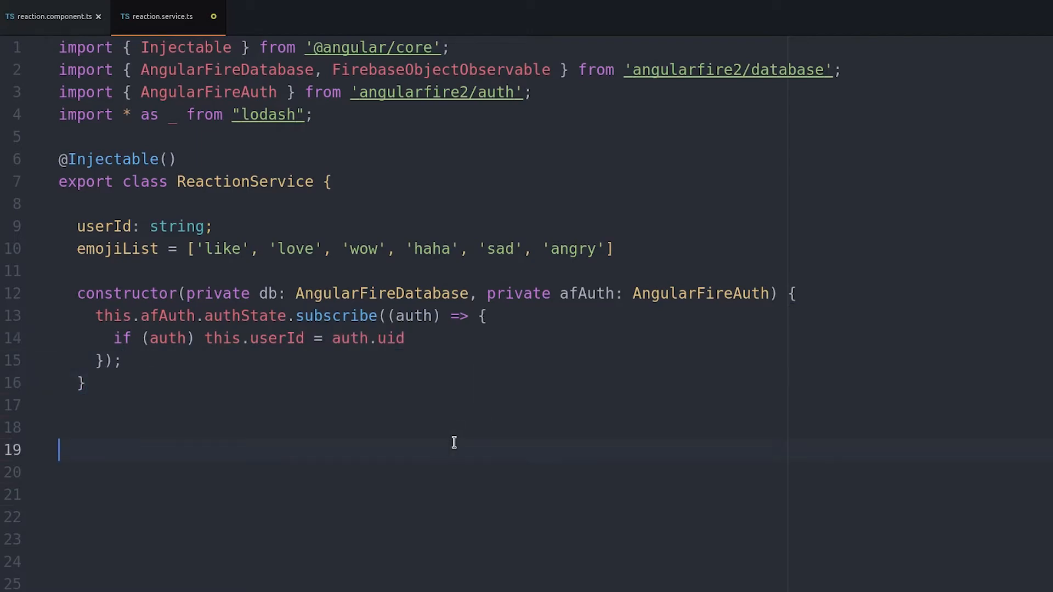
text(getReactions(itemId): FirebaseObjectObservable<any> {)
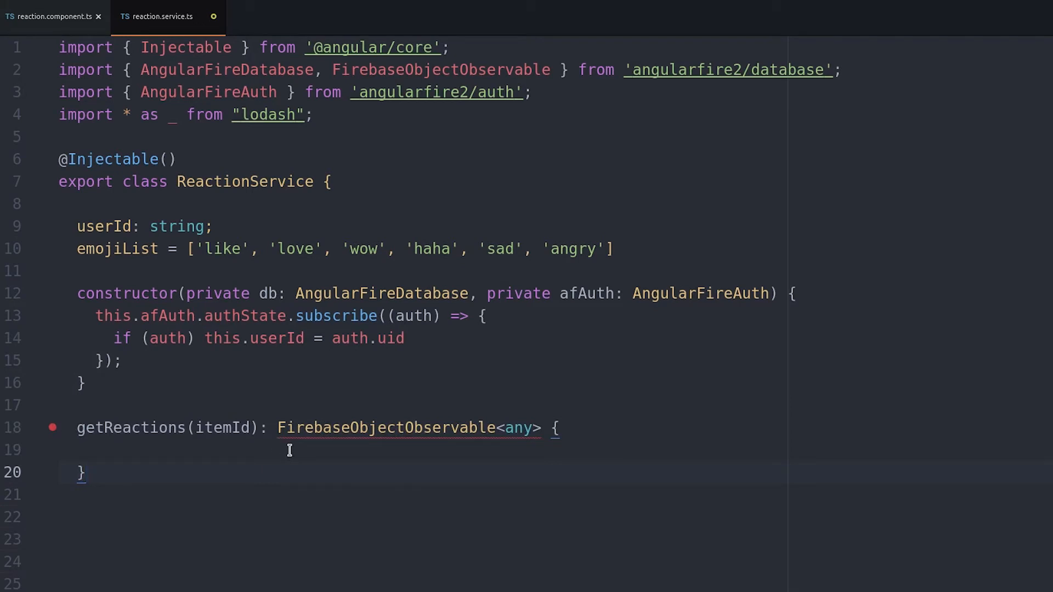
Return db.object of `reactions/${itemId}` from getReactions and begin updateReaction(itemId).
text(return this.db.object())
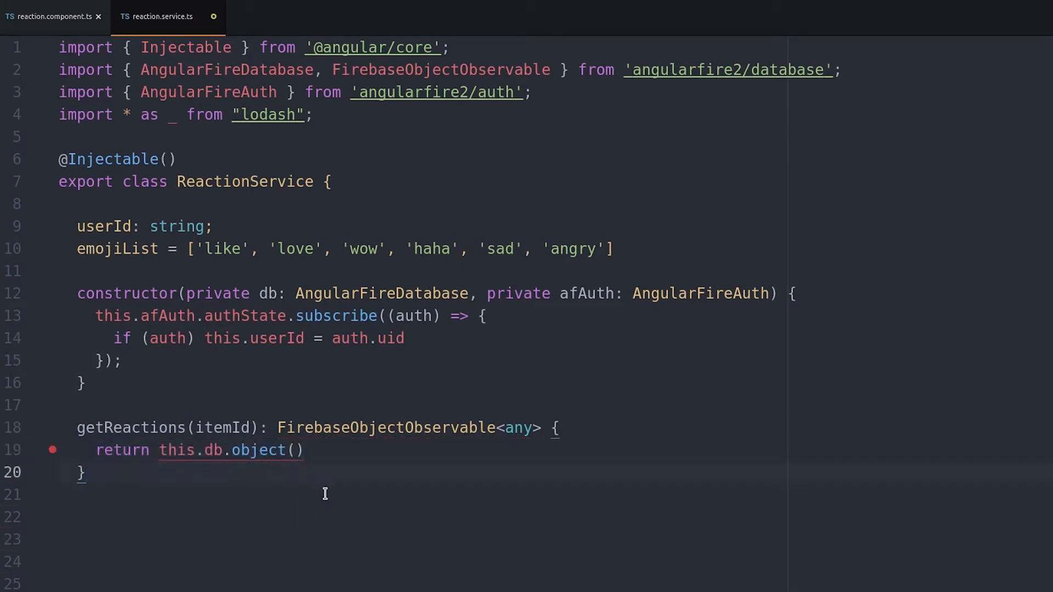
text(`reactions/${itemId}`)
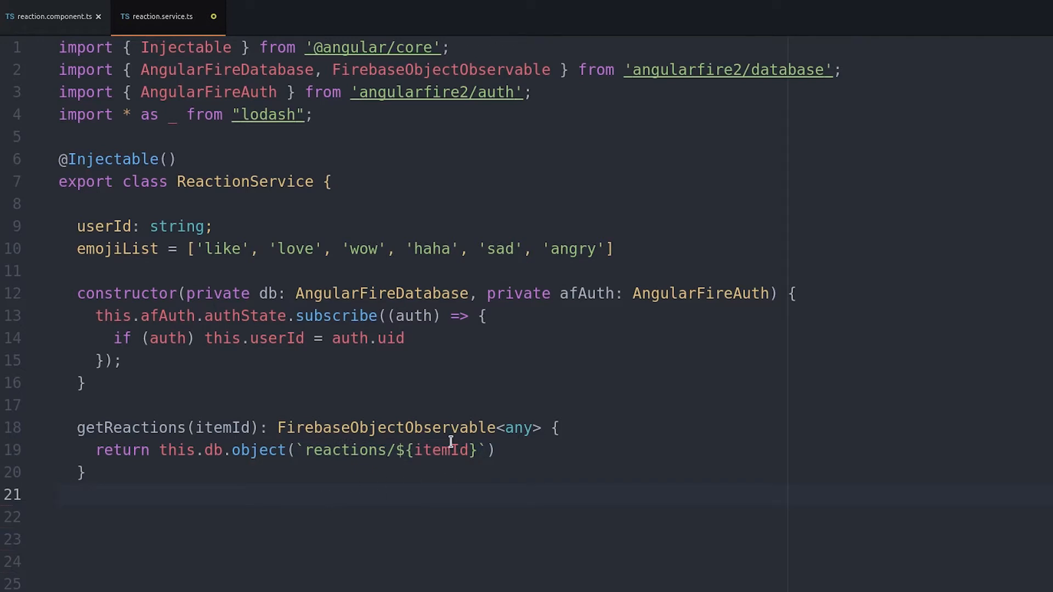
mouse_move(345, 487)
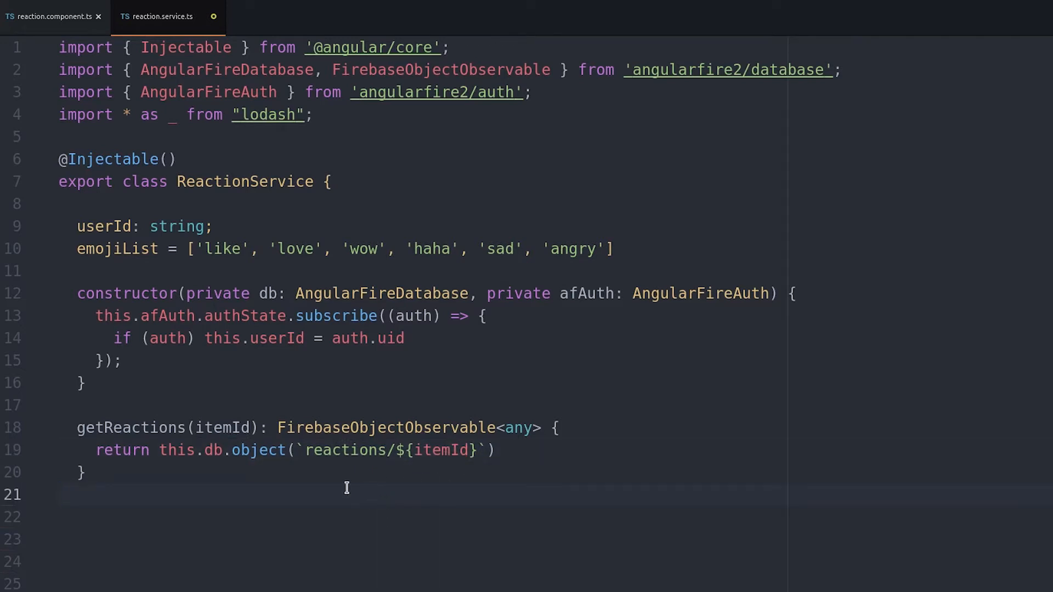
text(updateReaction() {)
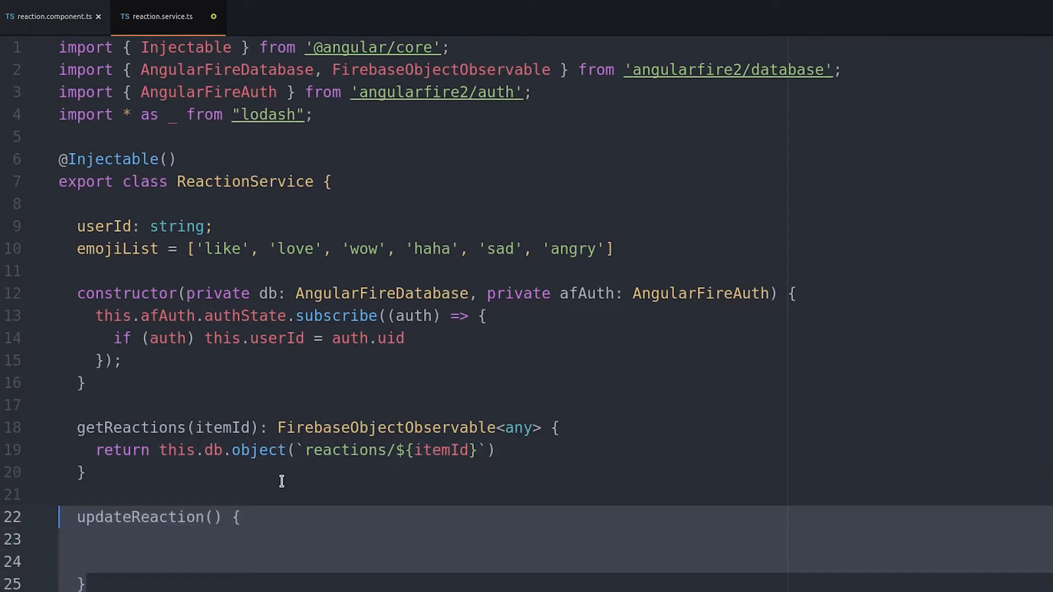
text(itemId, reaction=0)
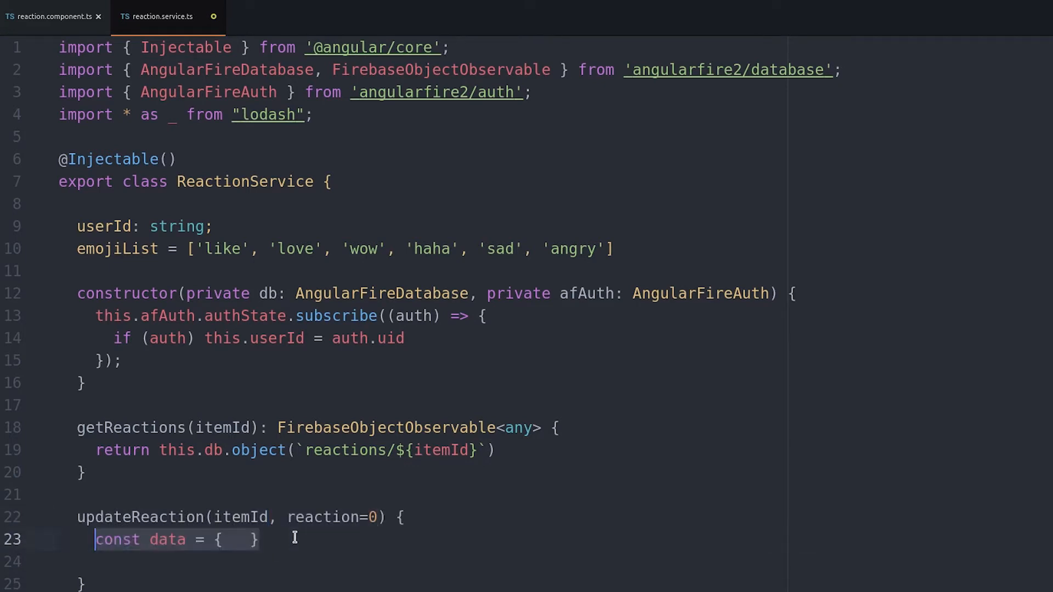
Update the item's reactions with [this.userId]: reaction and remove `reactions/${itemId}/${this.userId}` in removeReaction.
text([this.userId]: reaction)
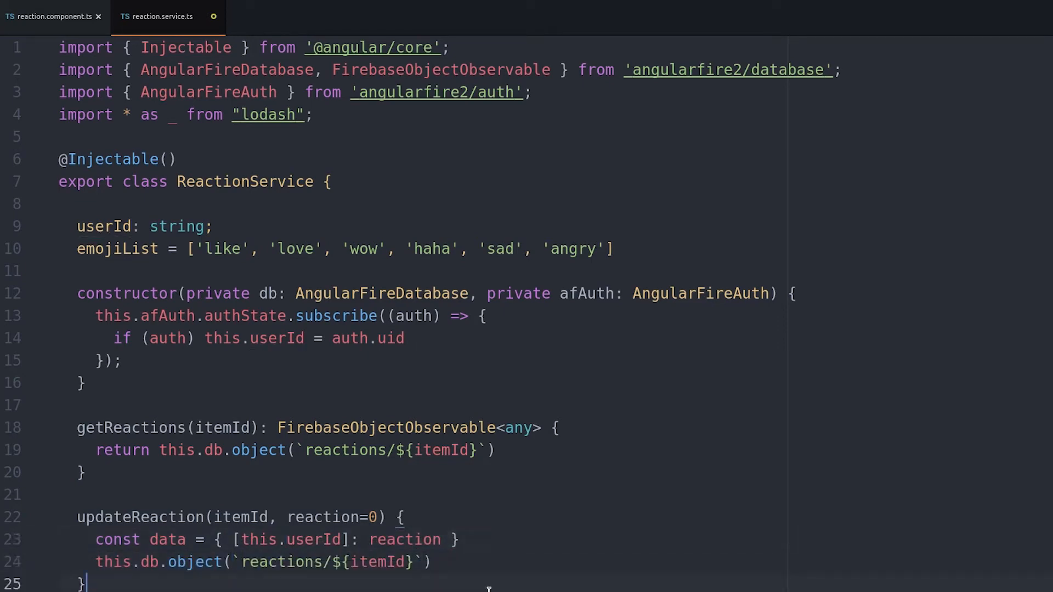
text(.update(data))
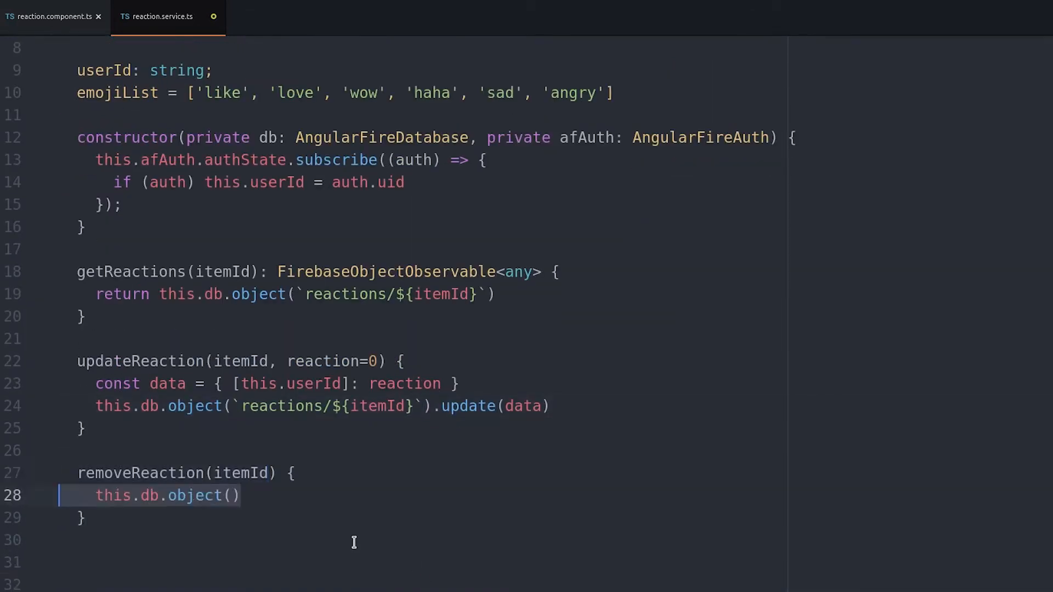
text(`reactions/${itemId}/${this.userId}`)
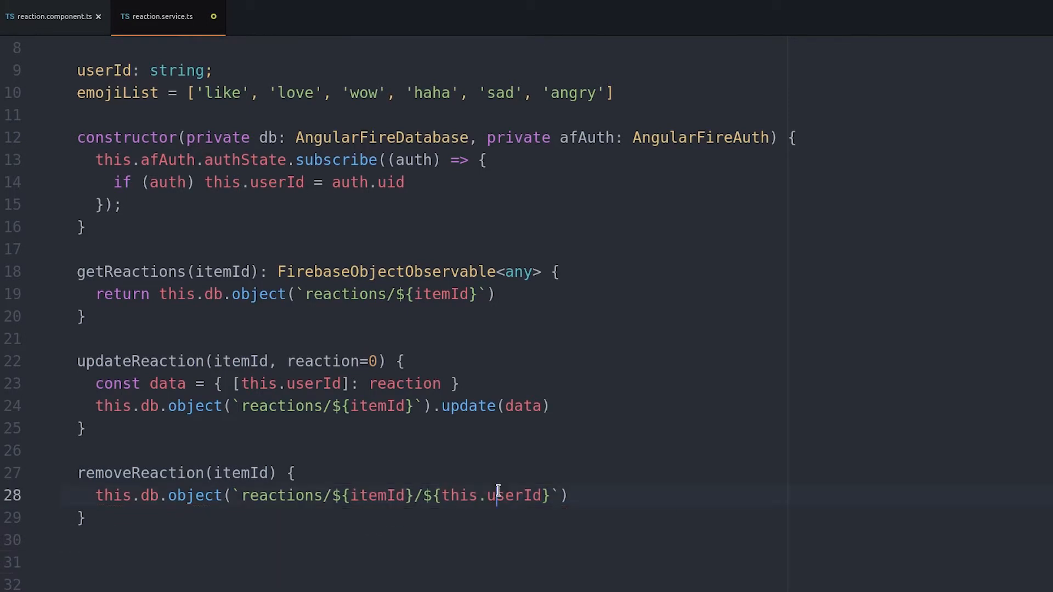
text(.remove())
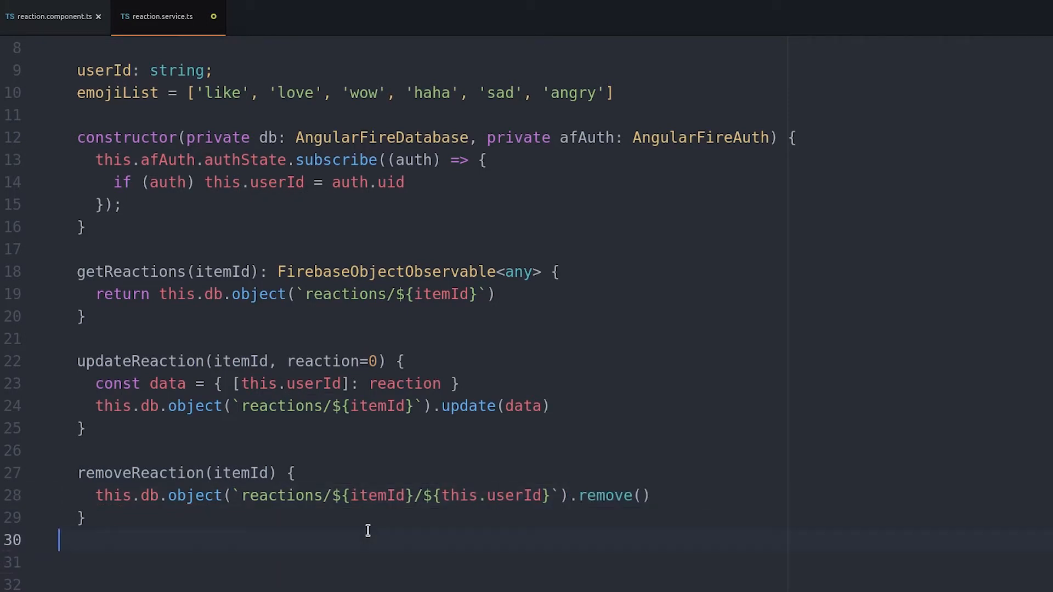
Write countReactions with _.groupBy mapped to 'length' and userReaction returning _.get(reactions, this.userId).
scroll(down, 3)
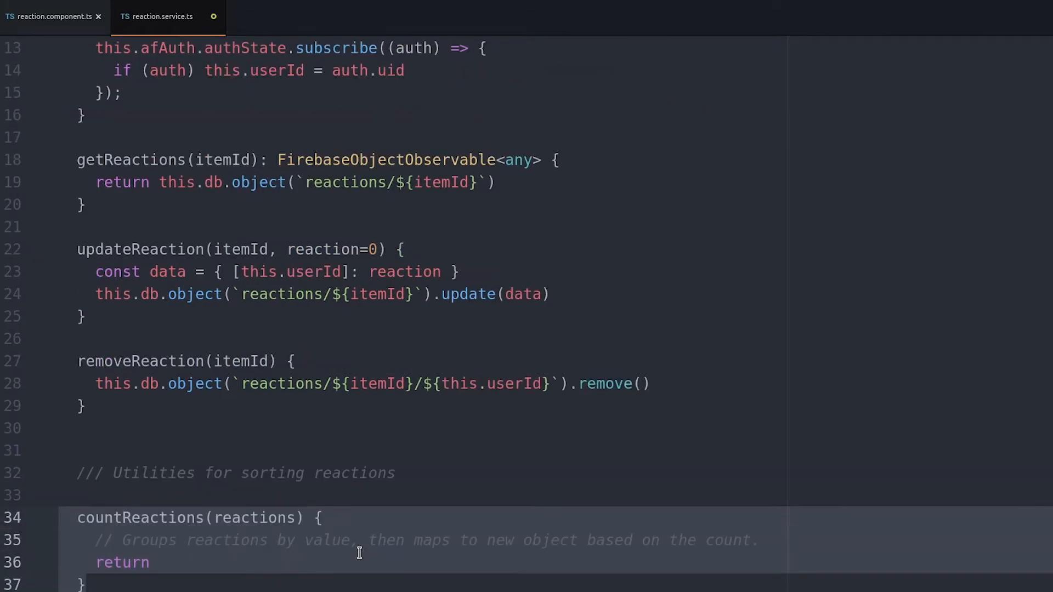
text(_.groupBy())
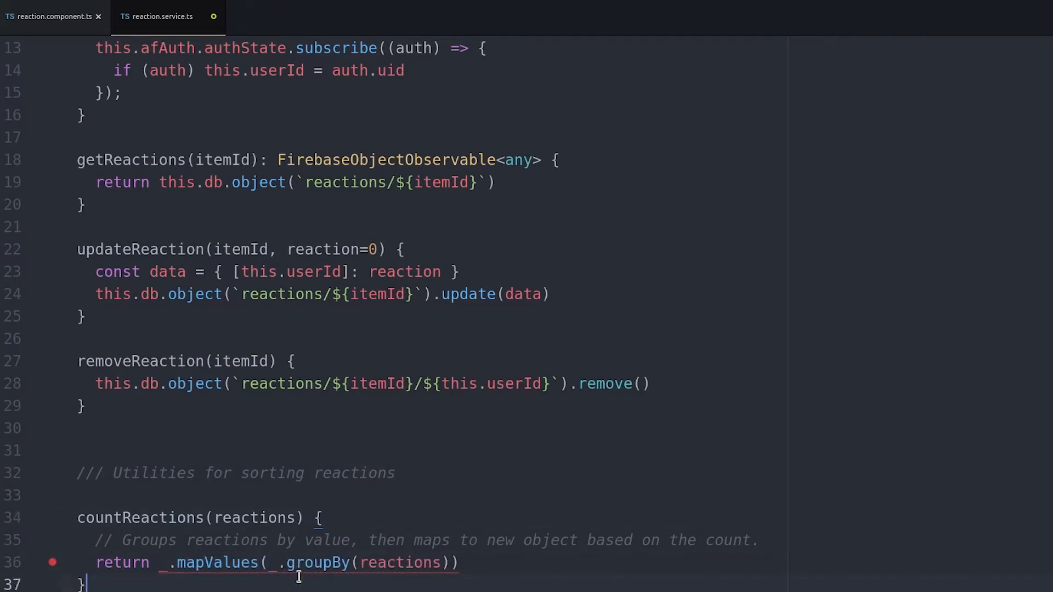
text(, 'length')
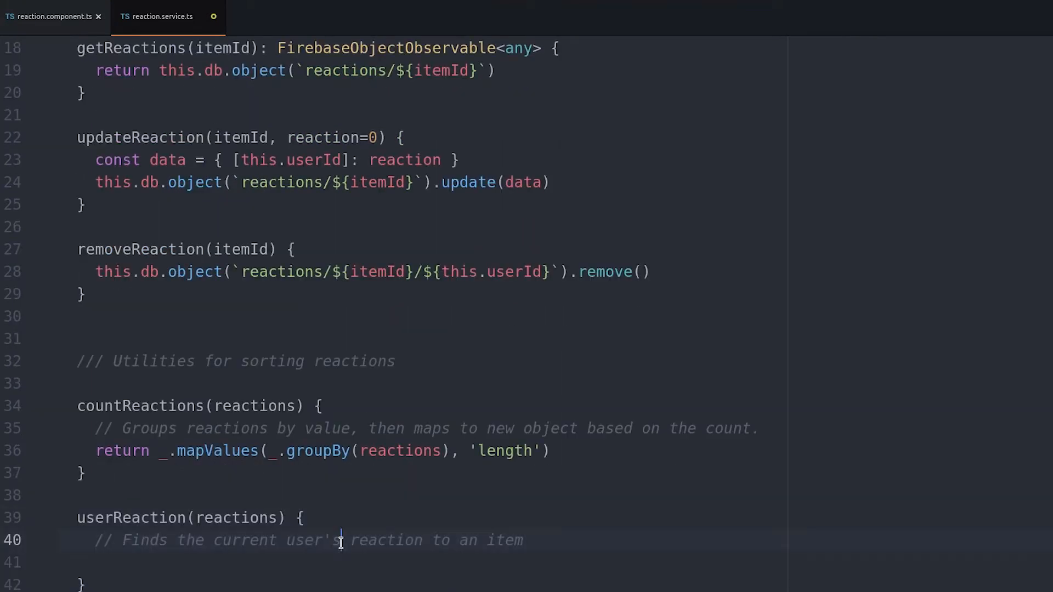
text(return _.get(reactions, this.userId))
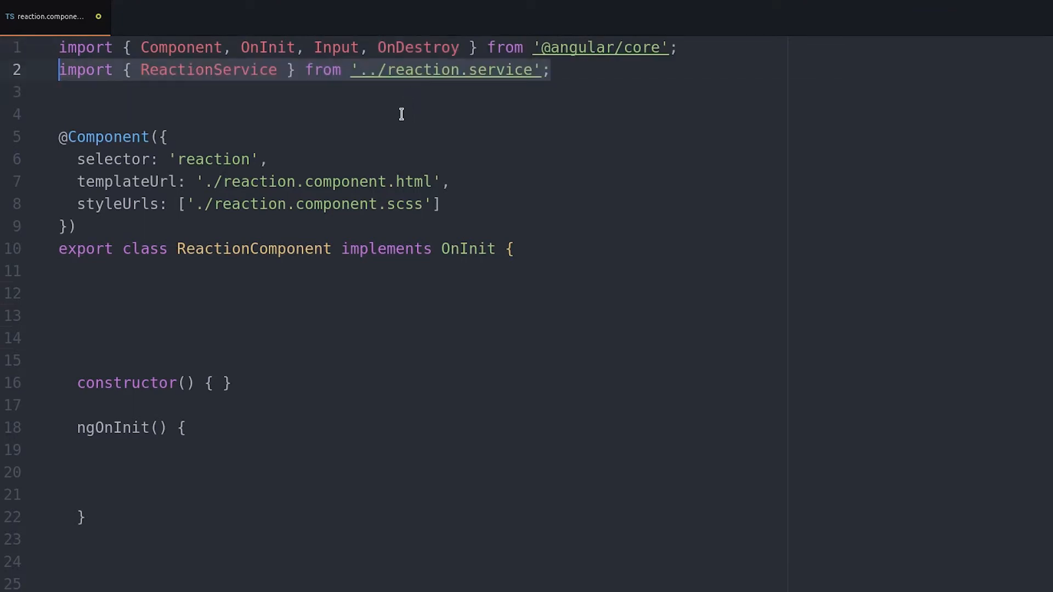
text(import * as _ from "lodash";)
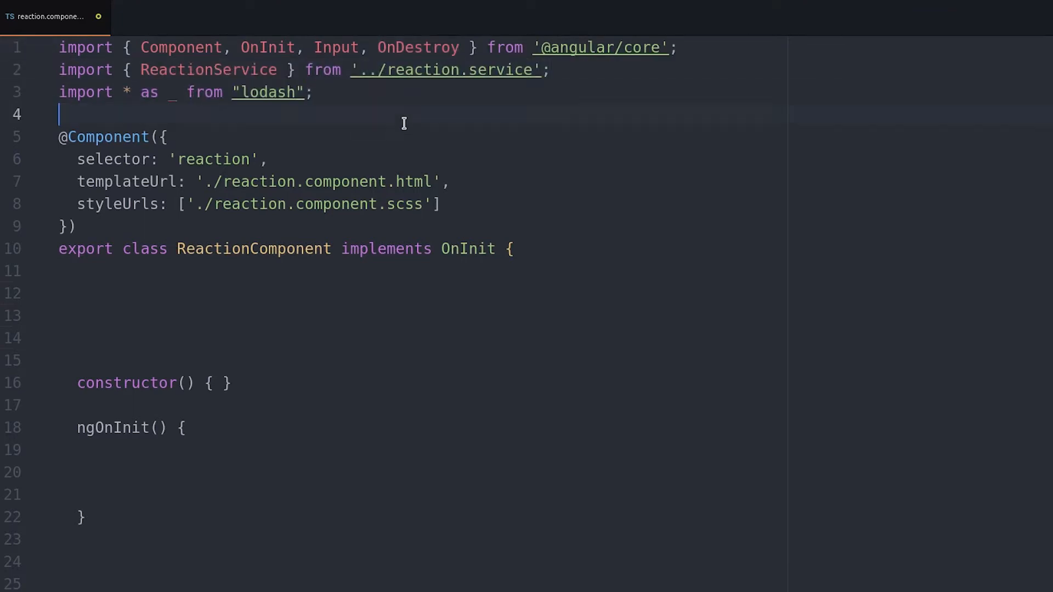
text(, OnDestroy)
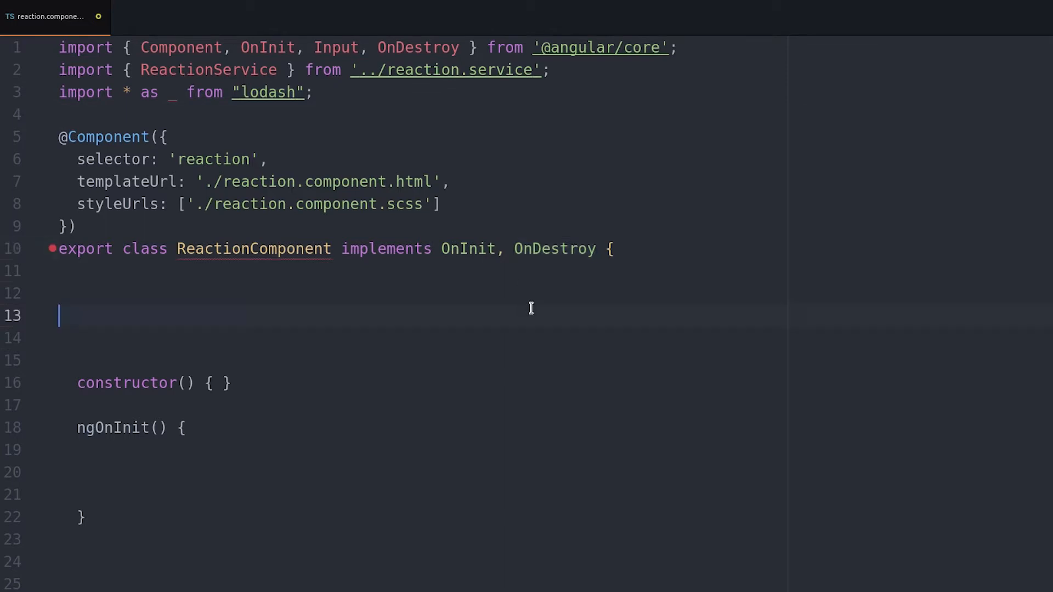
mouse_move(502, 333)
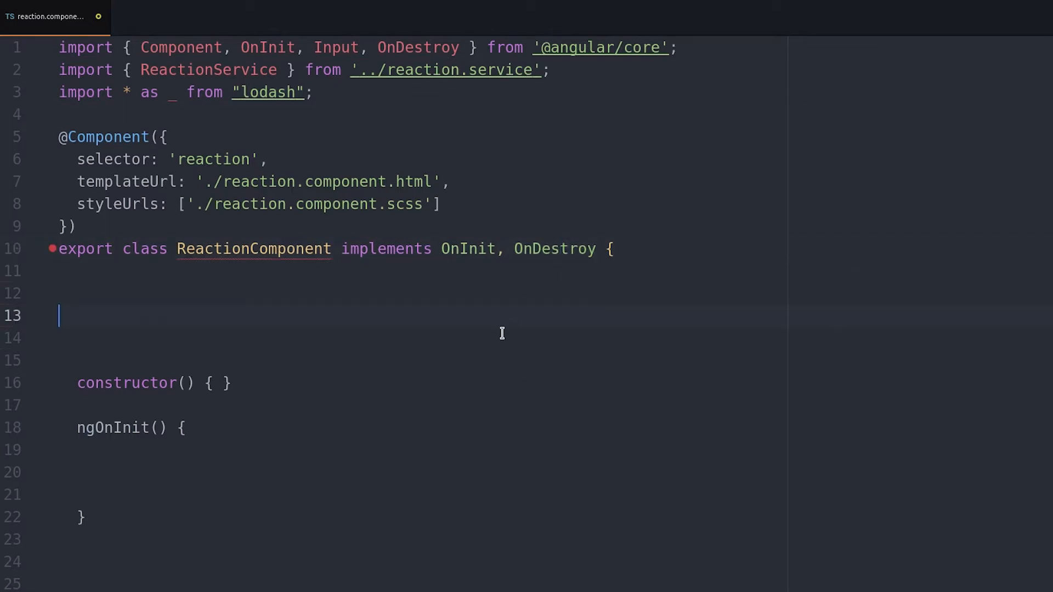
text(@Input() itemId: string;)
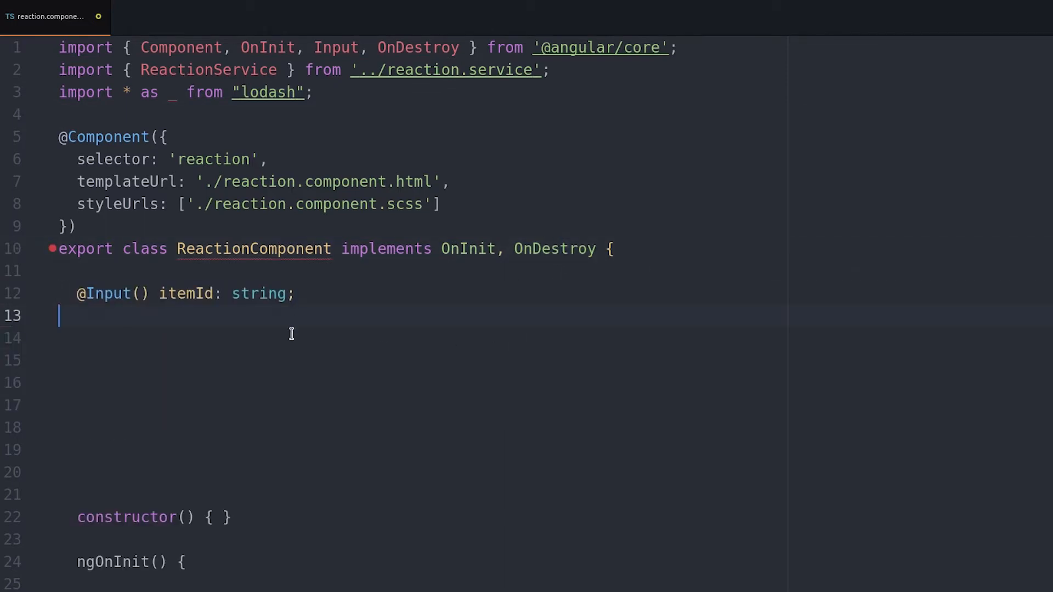
text(showEmojis = false;)
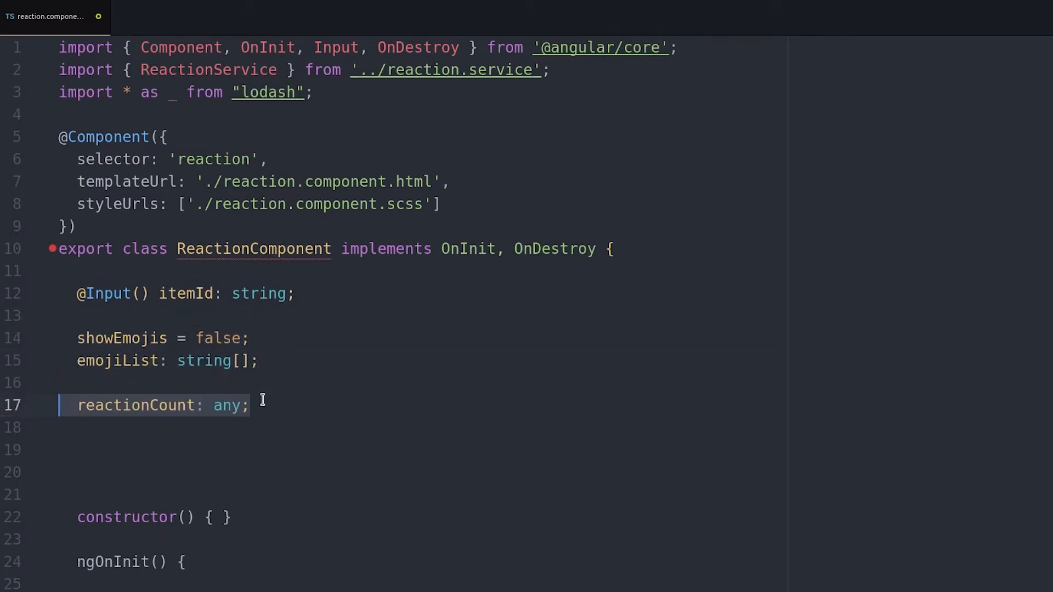
Declare userReaction and subscription properties below reactionCount.
click(335, 427)
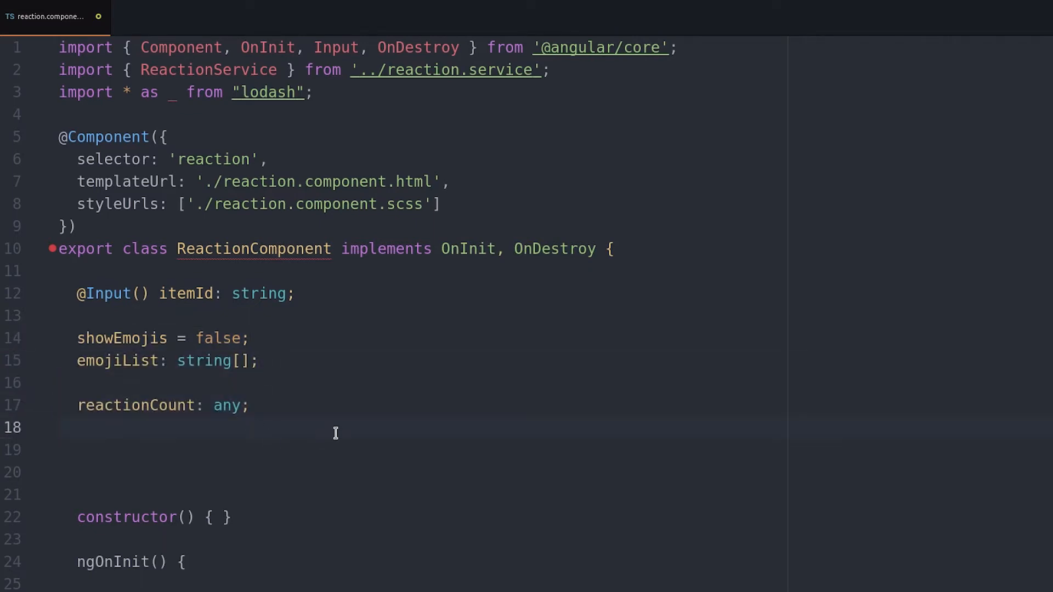
text(userReaction: any;)
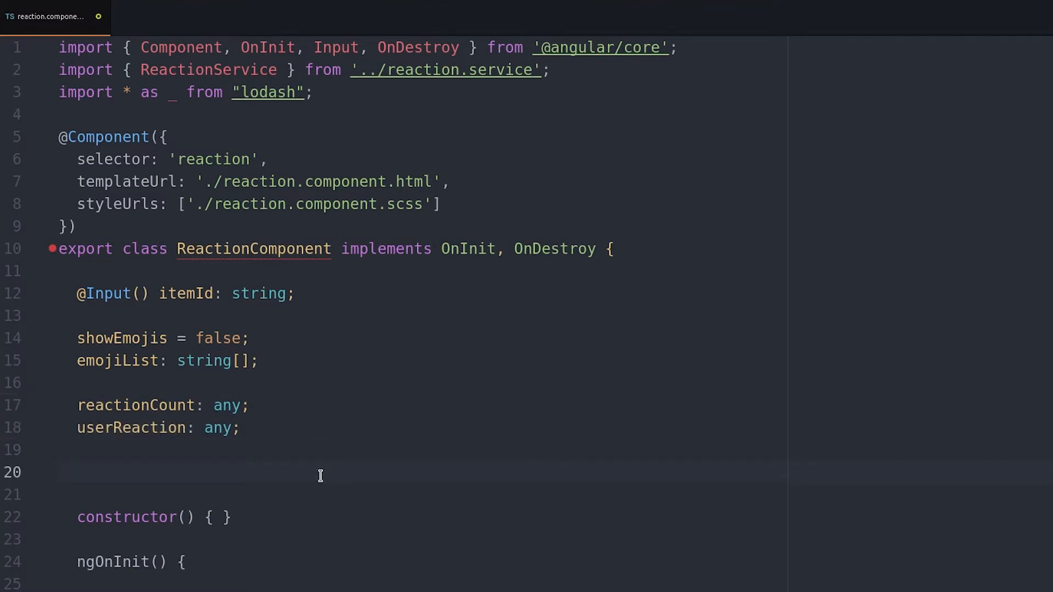
text(subscription: any;)
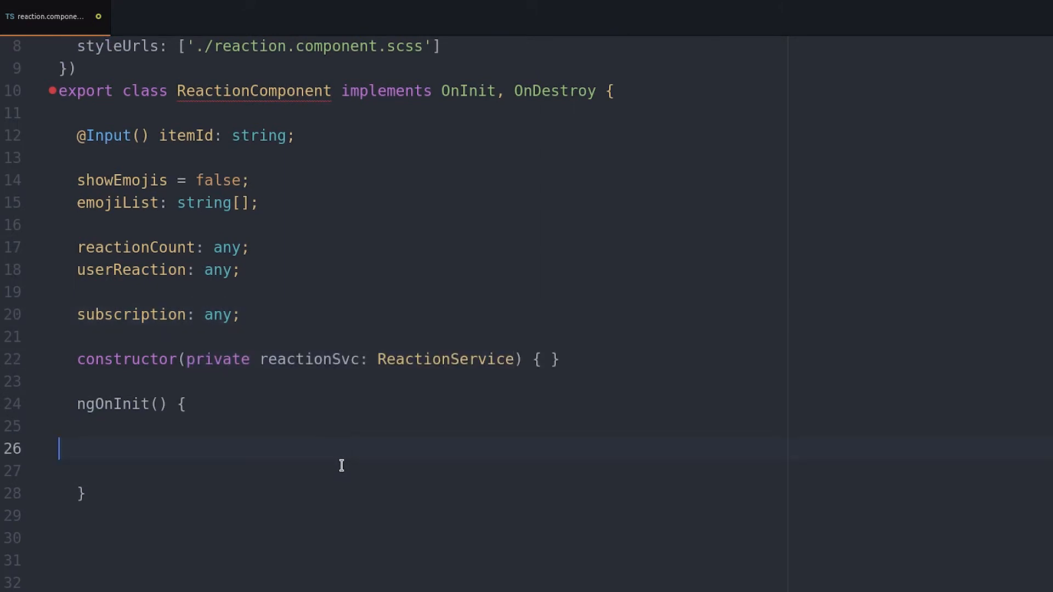
In ngOnInit, load emojiList from the service and subscribe to getReactions, setting reactionCount and userReaction.
text(this.emojiList)
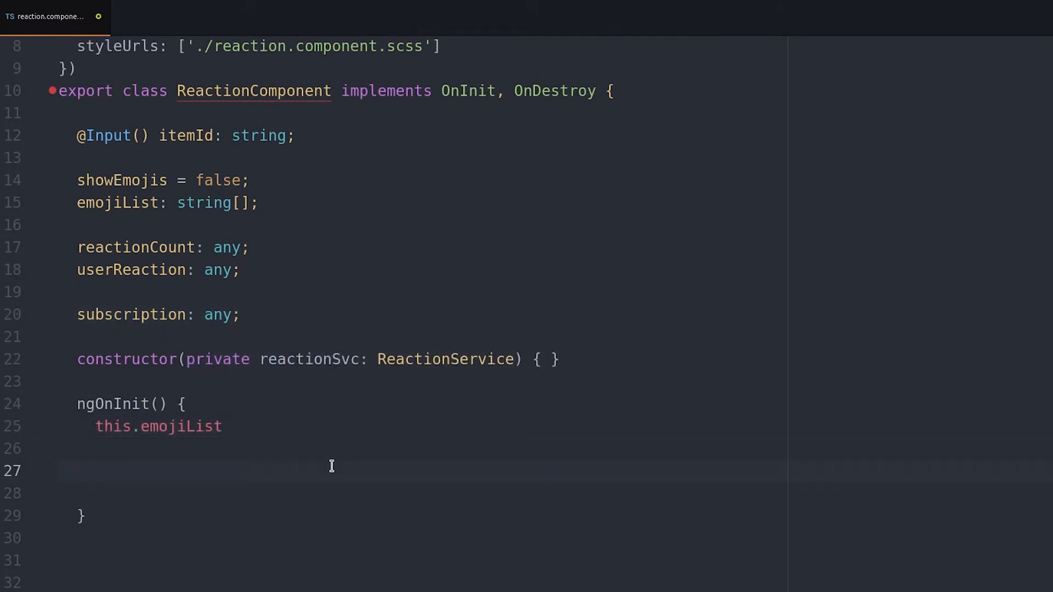
text(= this.reactionSvc.emojiList)
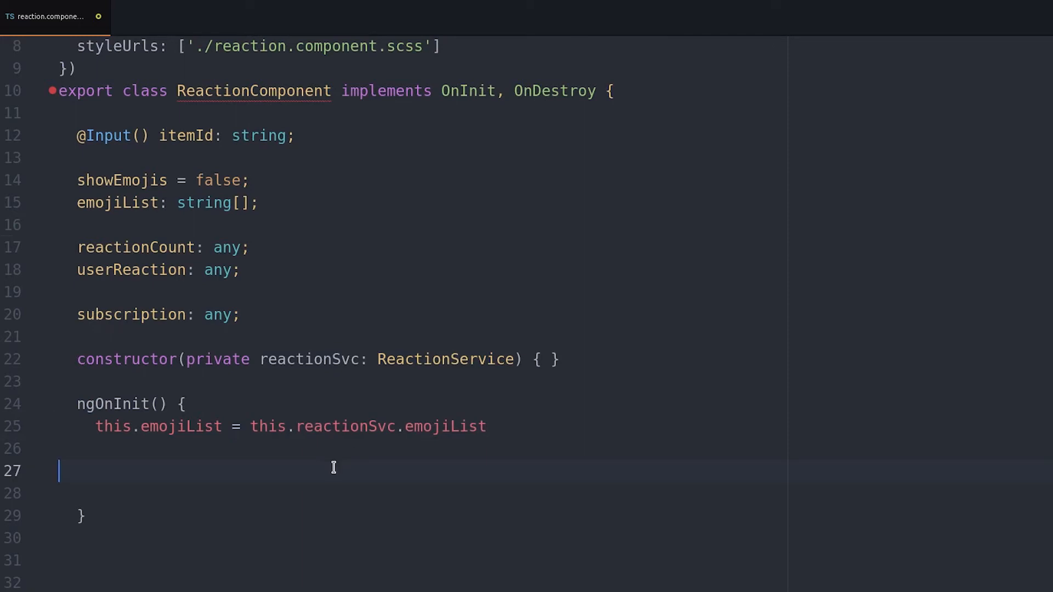
text(this.subscription =)
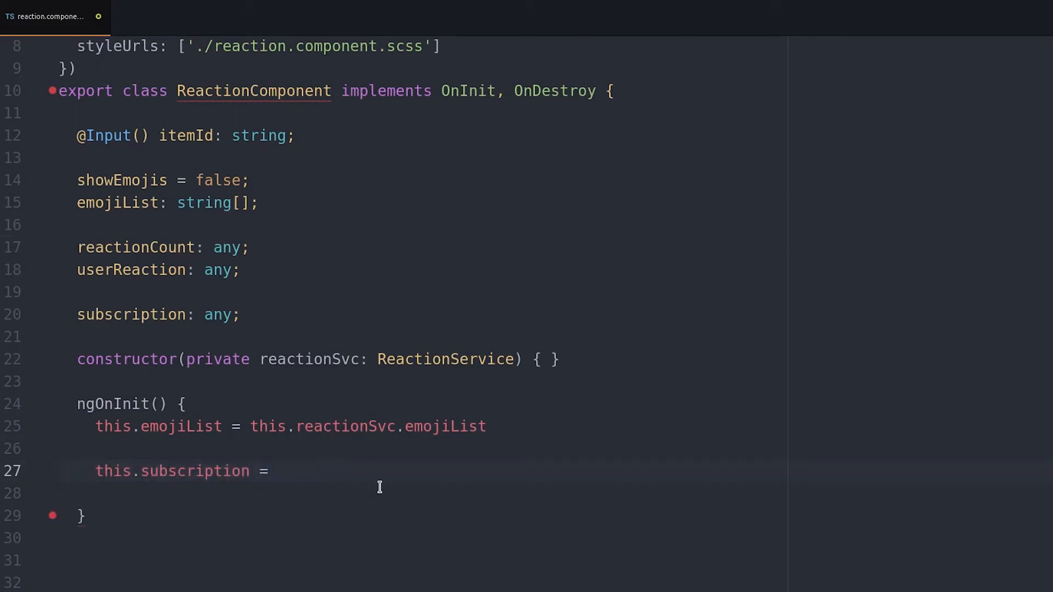
text(this.reactionSvc)
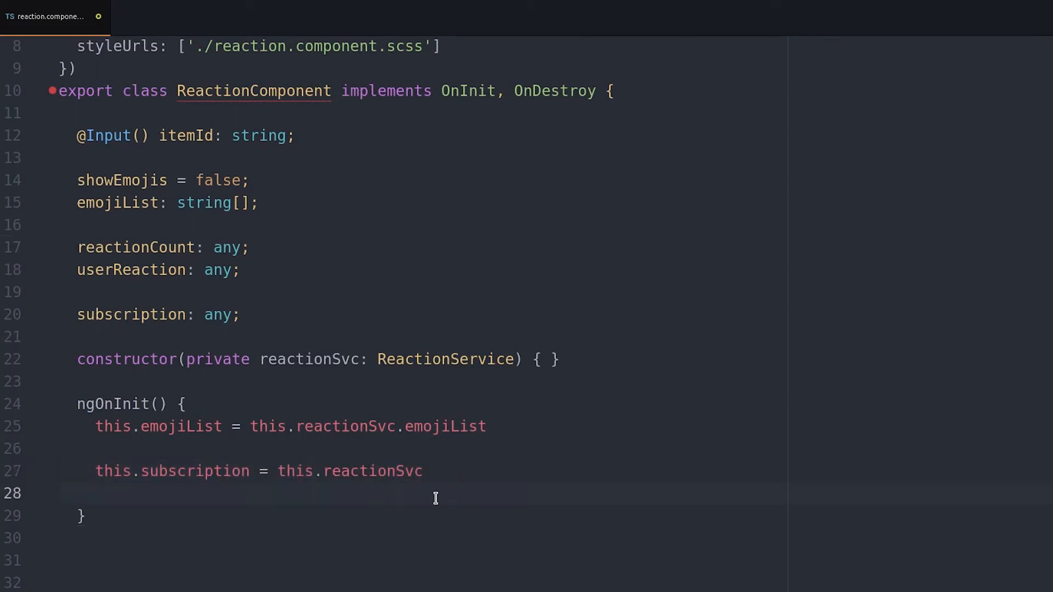
text(.getReactions(this.itemId))
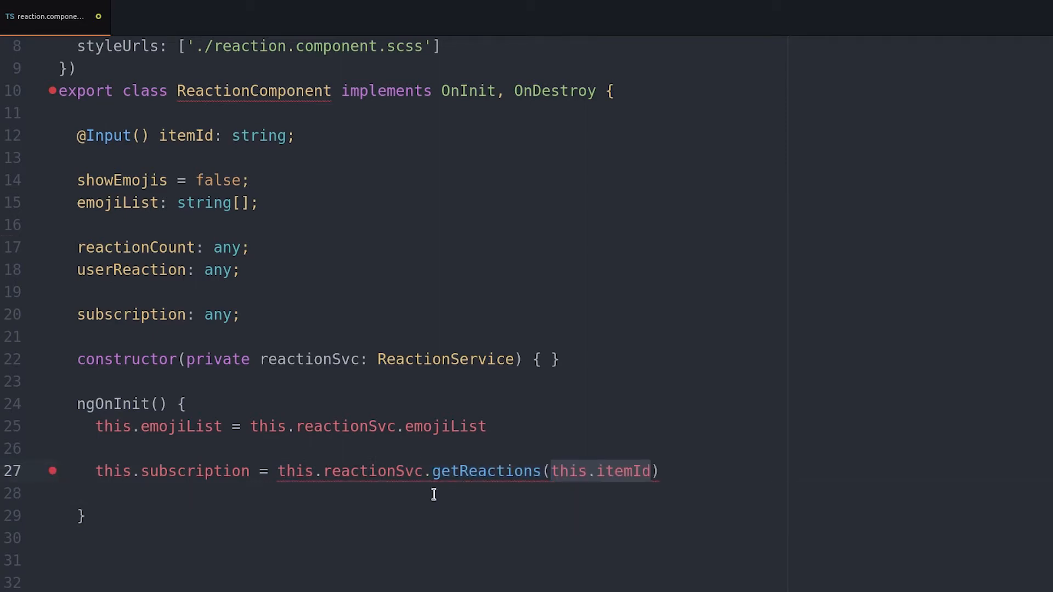
text(.subscribe(reactions => {)
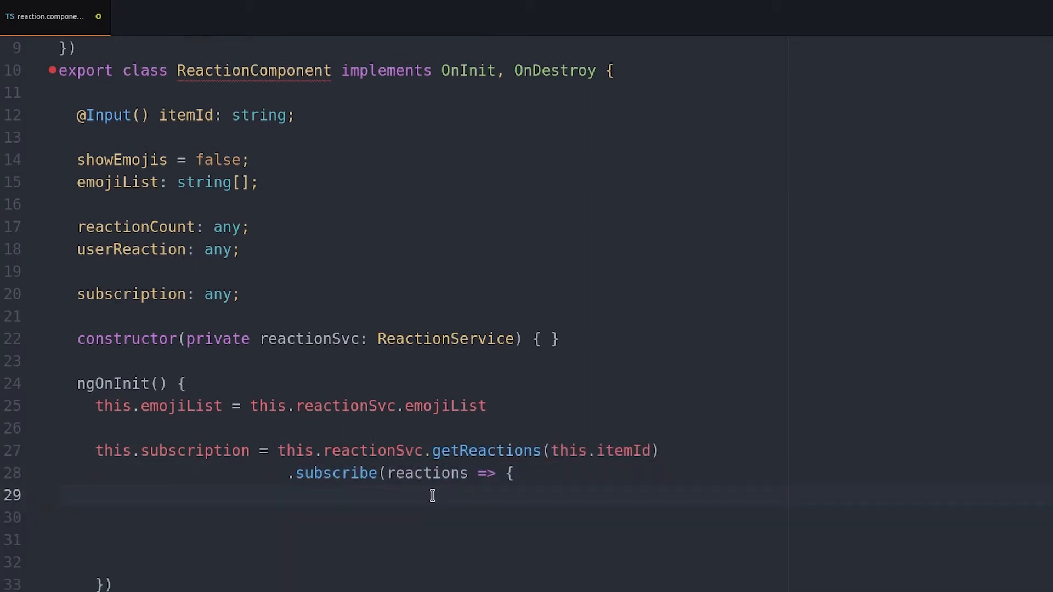
text(this.reactionCount = this.reactionSvc.countReactions(reactions))
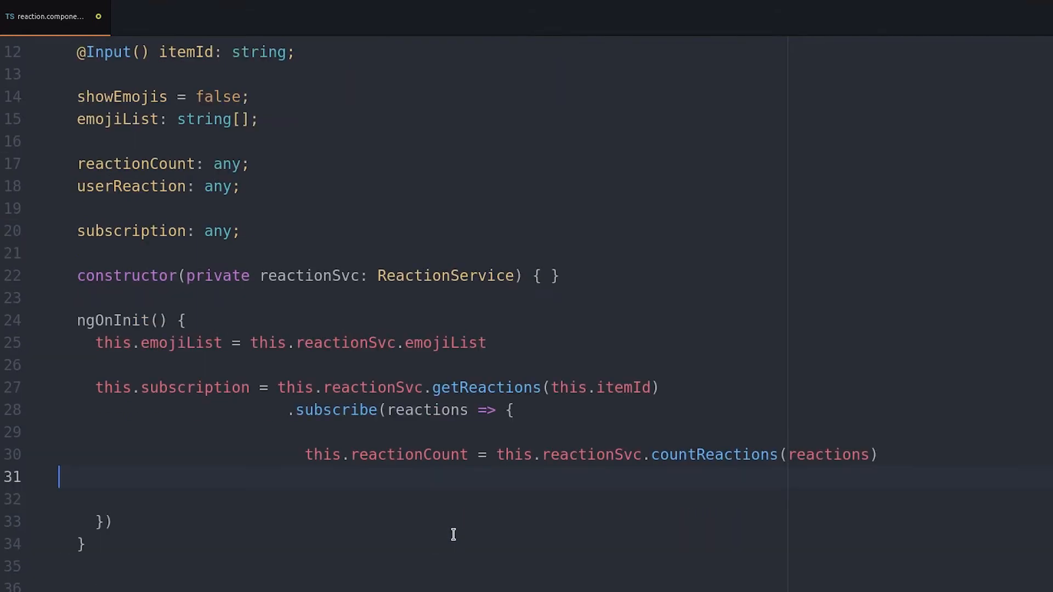
text(this.userReaction  = this.reactionSvc.userReaction(reactions))
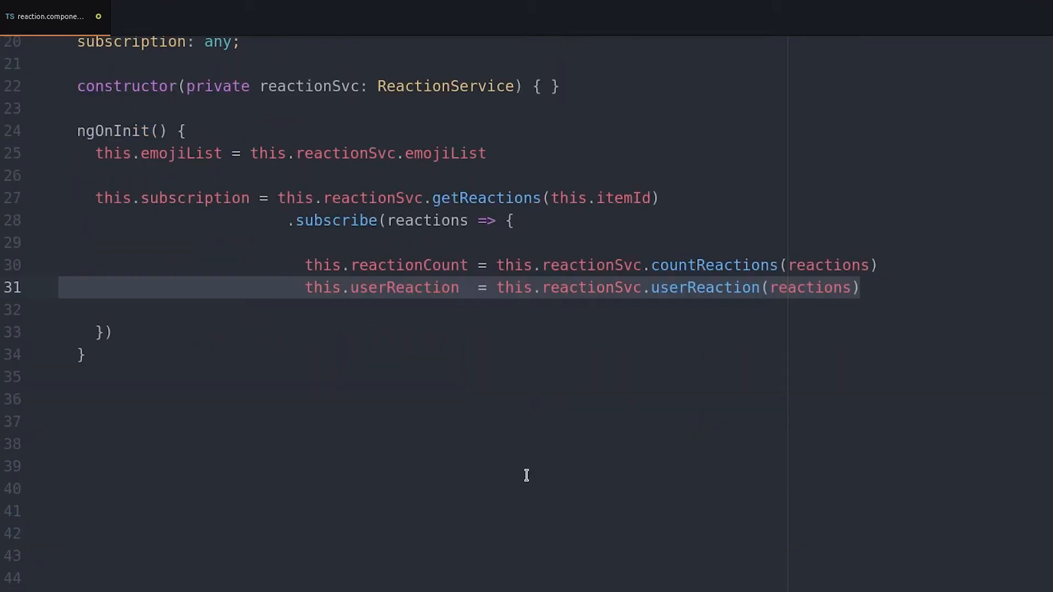
Write react(val) that removes the reaction when it equals userReaction, otherwise updates it with val.
click(114, 332)
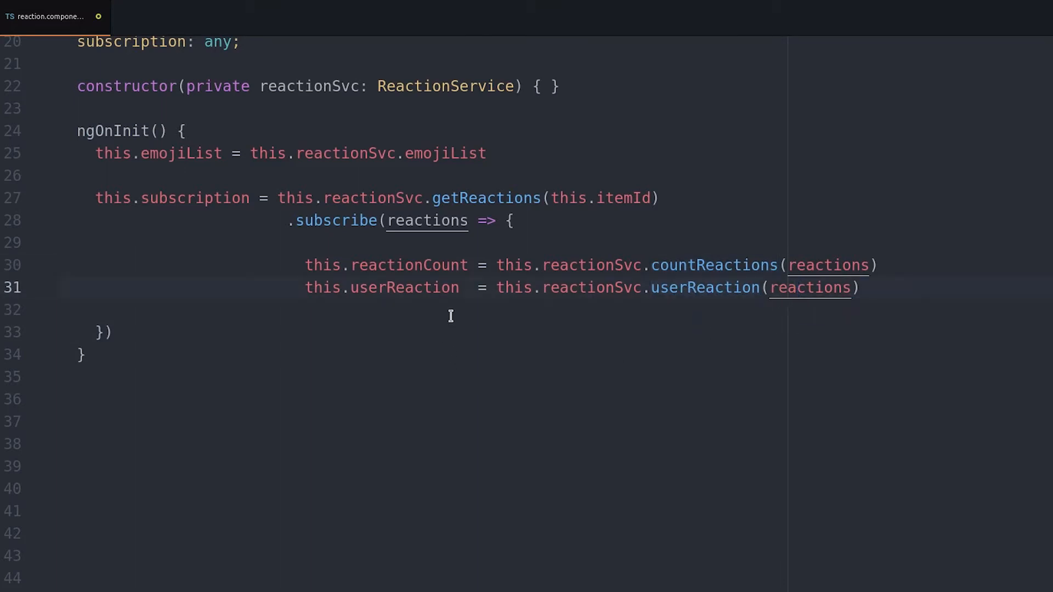
text(react() {)
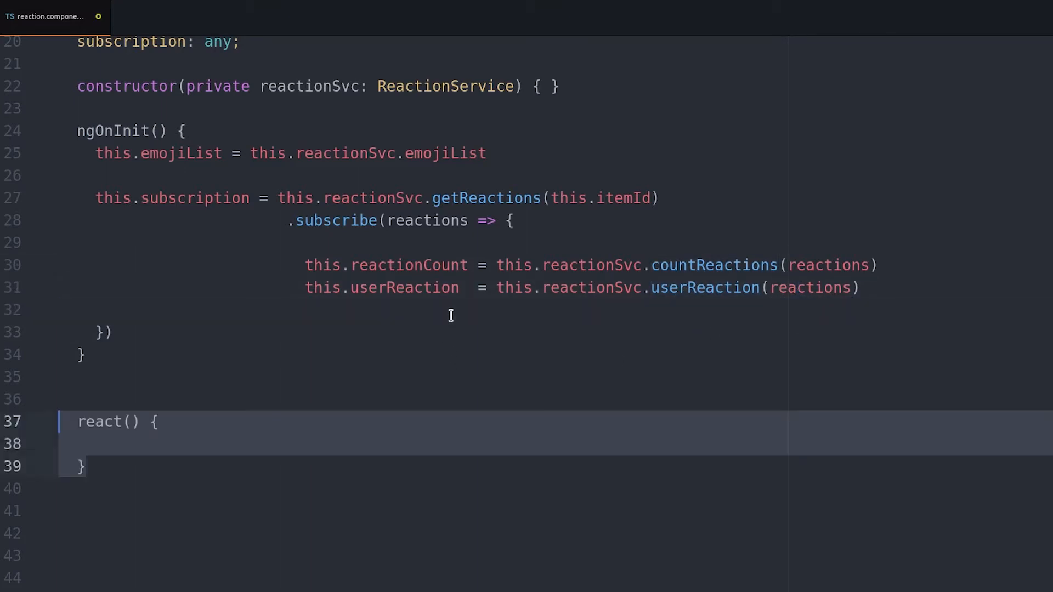
text(val)
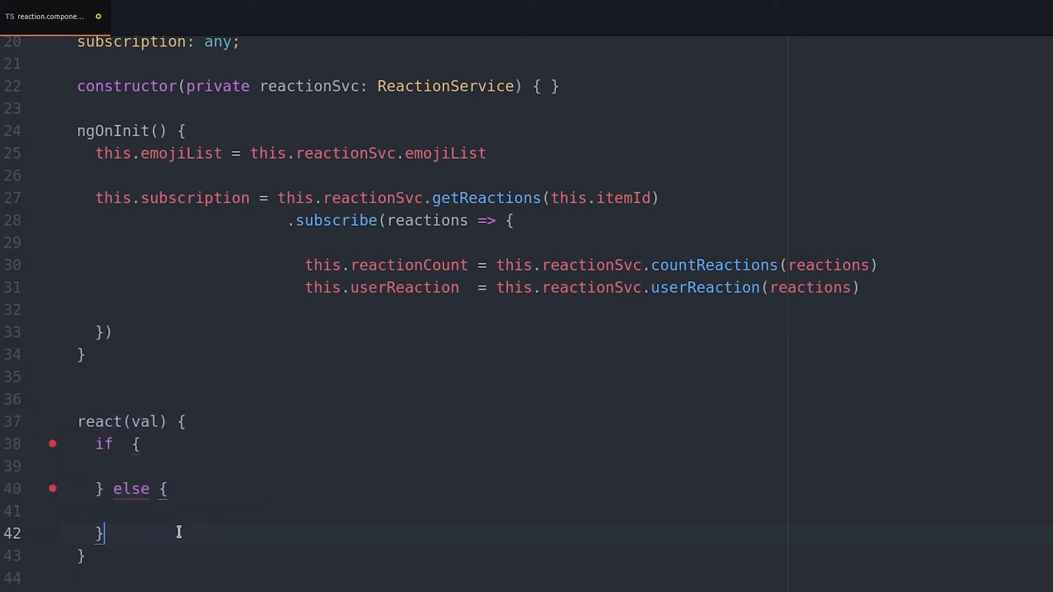
text((this.userReaction === val))
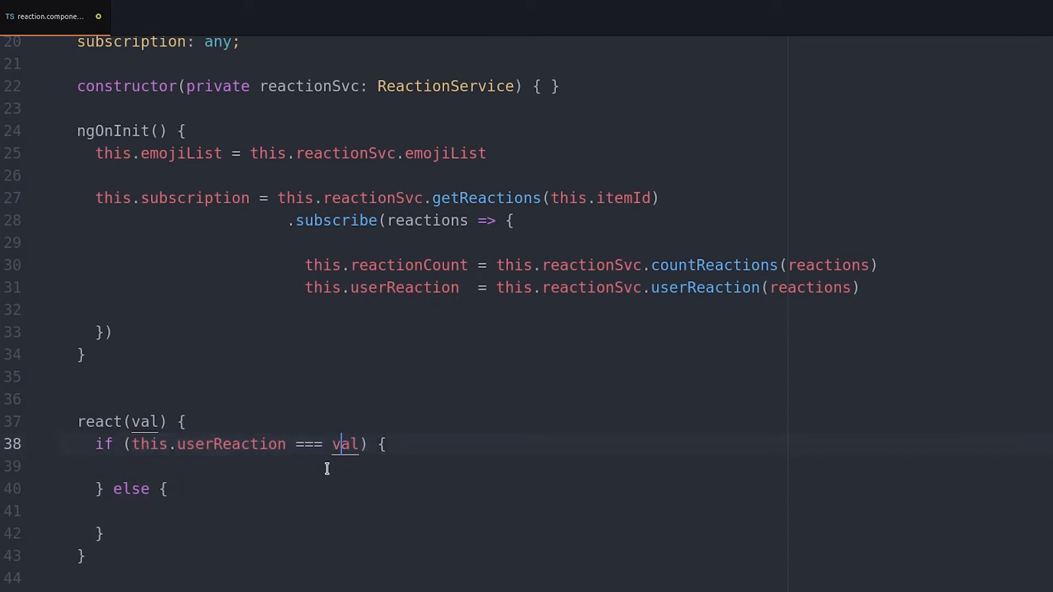
text(this.reactionSvc.removeReaction(this.itemId))
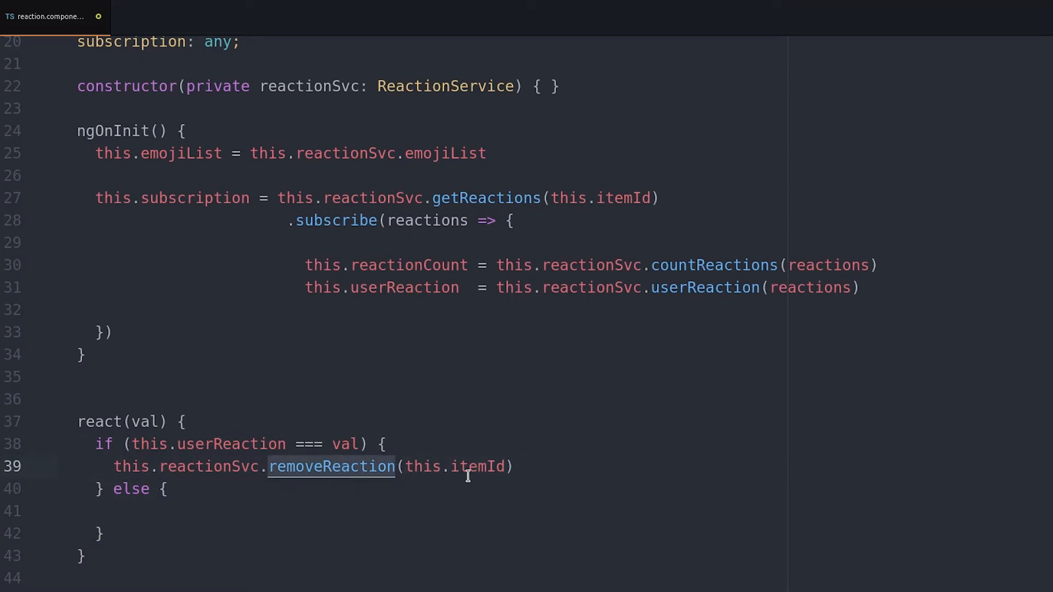
text(this.reactionSvc.updateReaction(this.itemId, val))
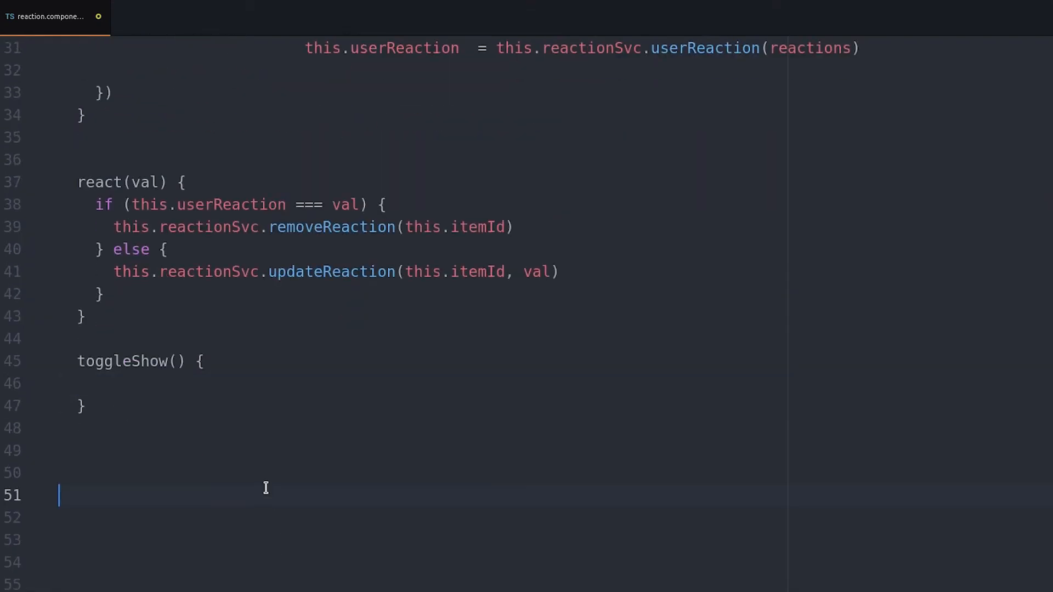
Write toggleShow flipping showEmojis and emojiPath returning `assets/reactions/${emoji}.svg`.
text(this.showEmojis = !this.showEmojis)
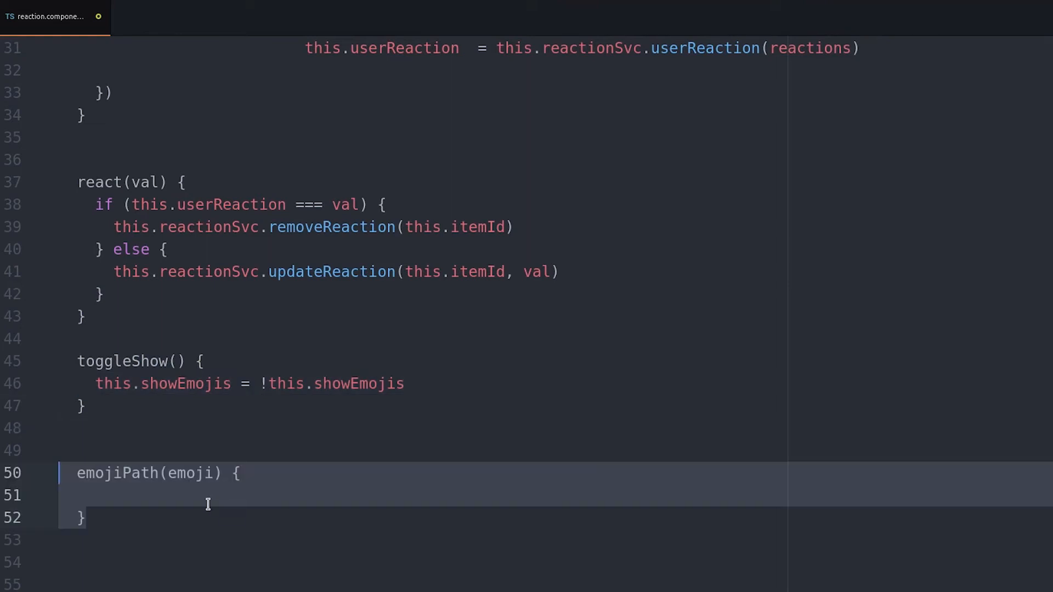
text(return `assets/reactions/${emoji}.svg`)
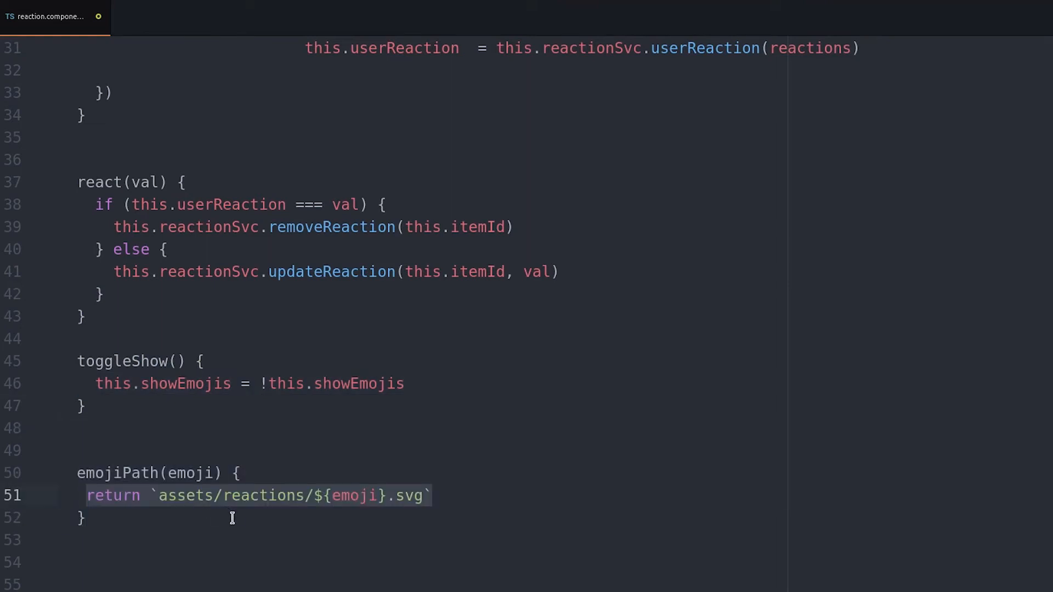
click(219, 544)
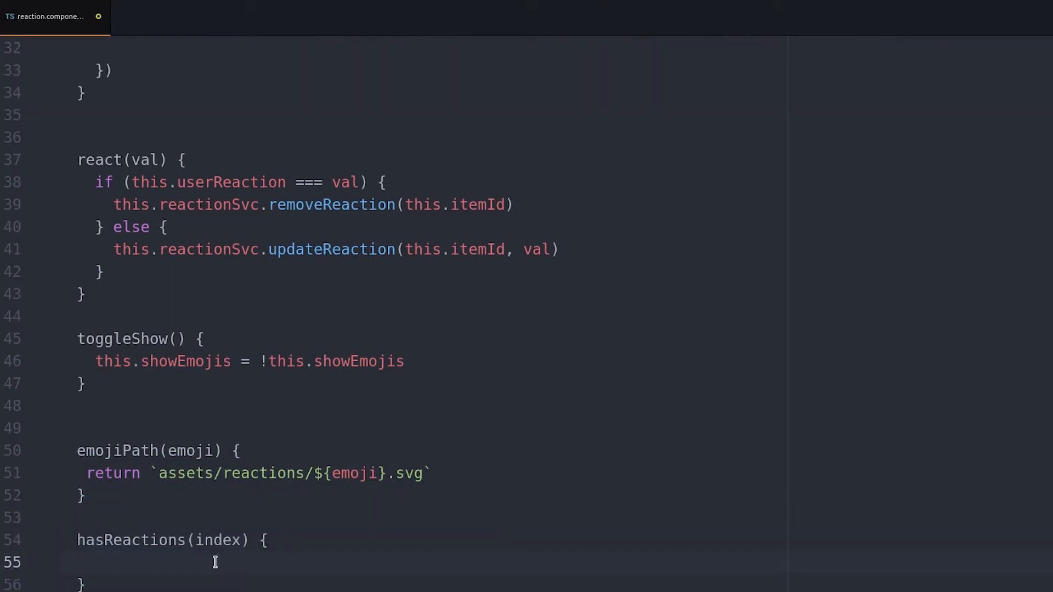
Write hasReactions returning _.get(this.reactionCount, index.toString()) and move to the HTML template.
text(return _.get(this.reactionCount))
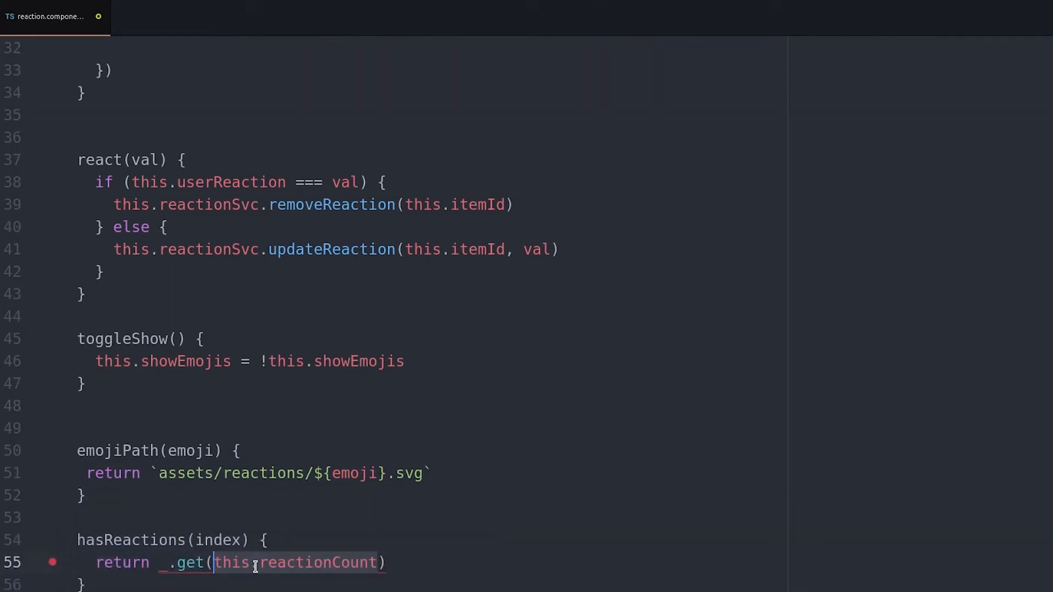
text(, index.toString())
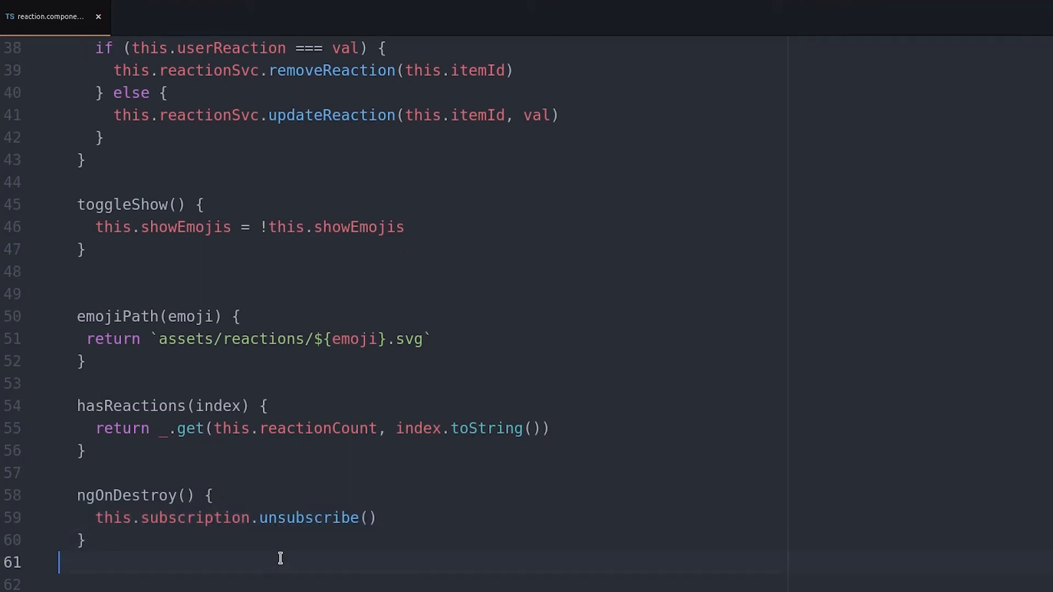
mouse_move(190, 316)
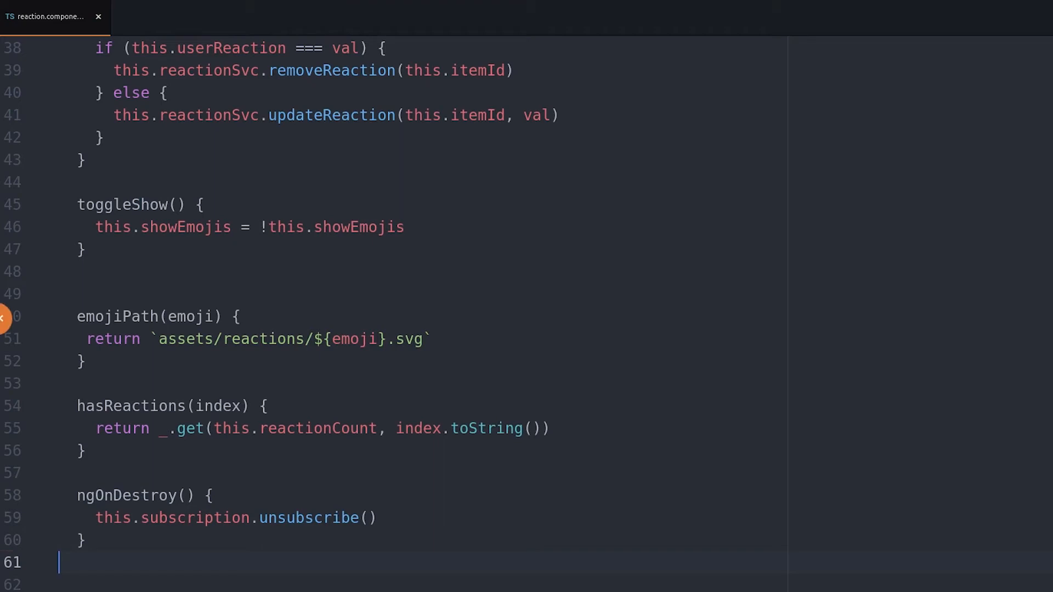
click(164, 16)
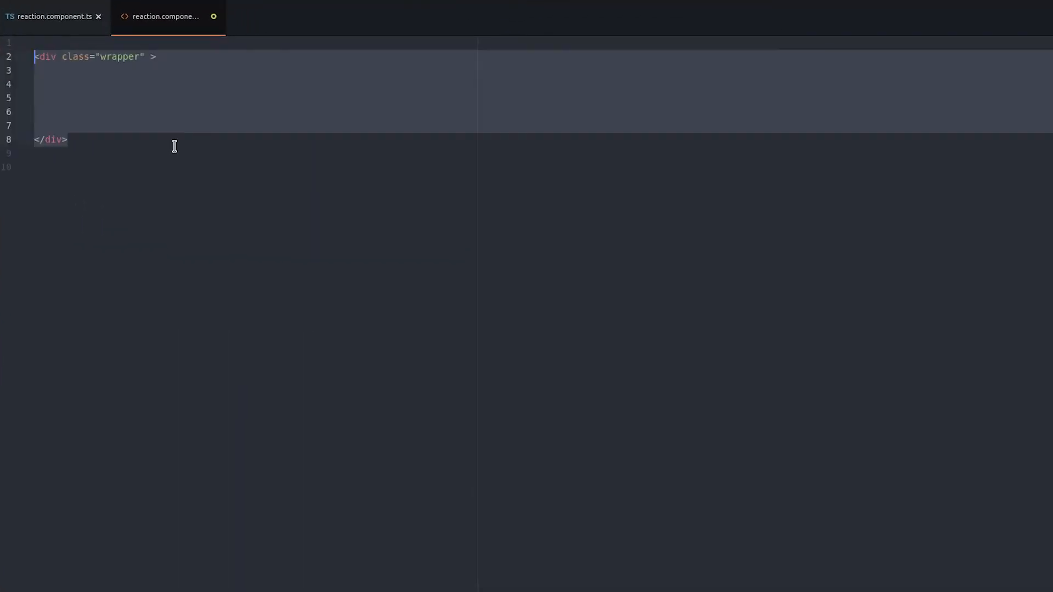
Add mouseenter/mouseleave toggleShow handlers and an *ngIf="showEmojis" span looping emoji of emojiList.
text((mouseenter)="toggleShow(true)")
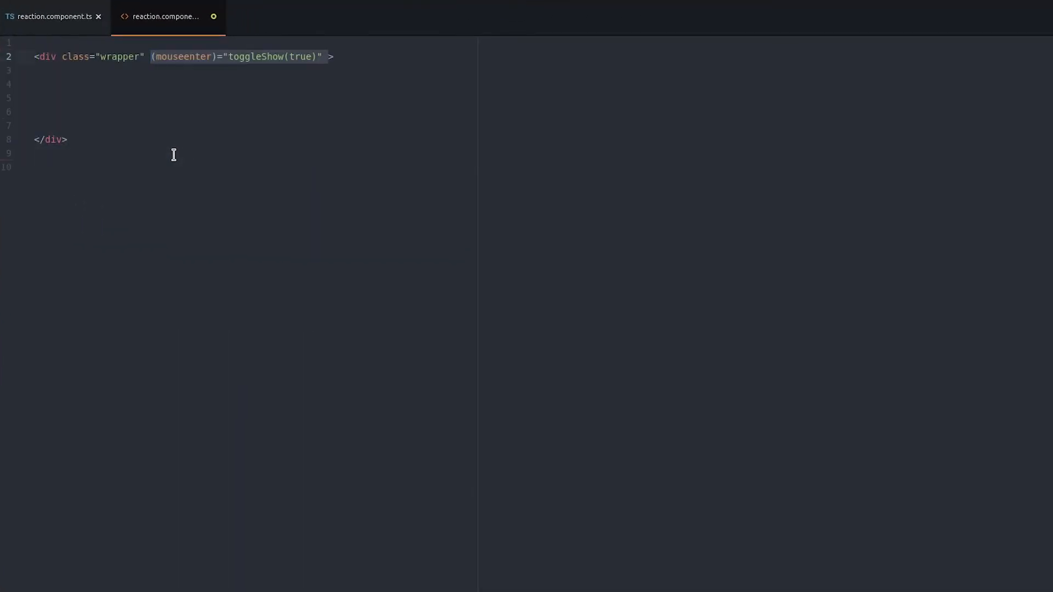
text((mouseleave)="toggleShow(false)")
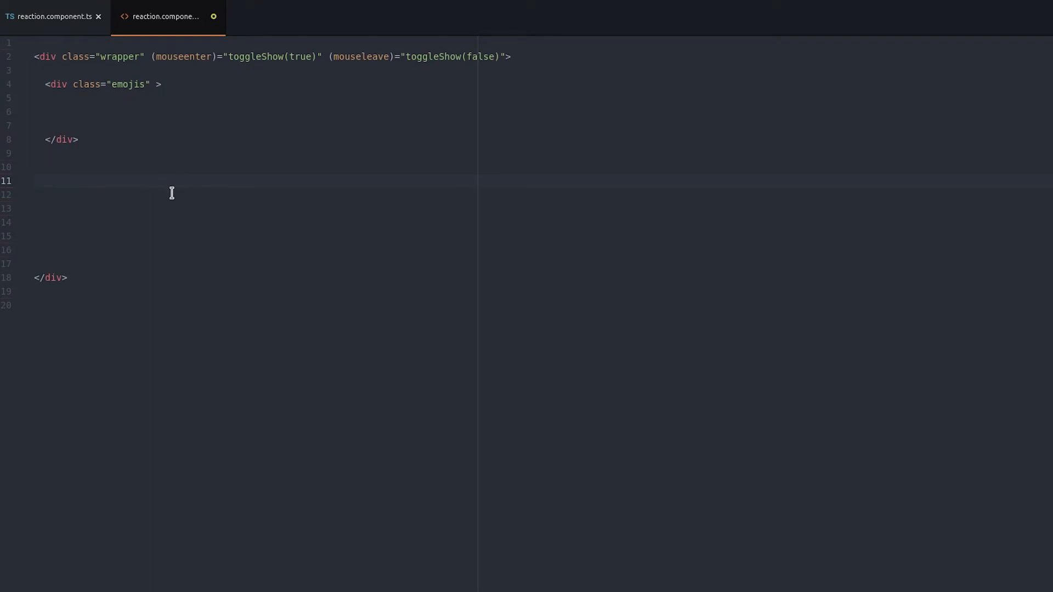
text(*ngIf="showEmojis")
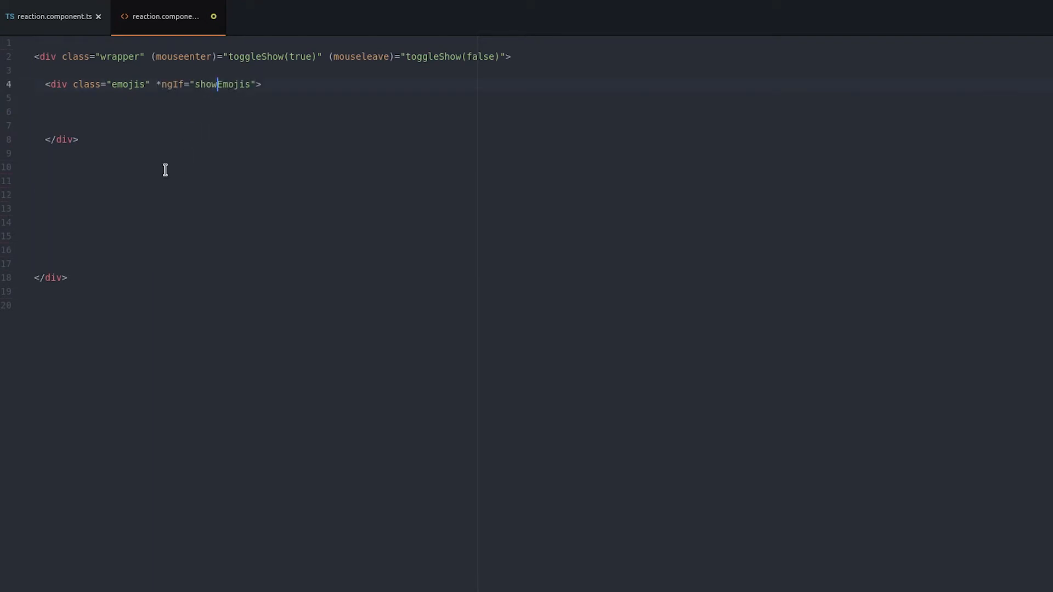
text(<span *ngFor=" ">)
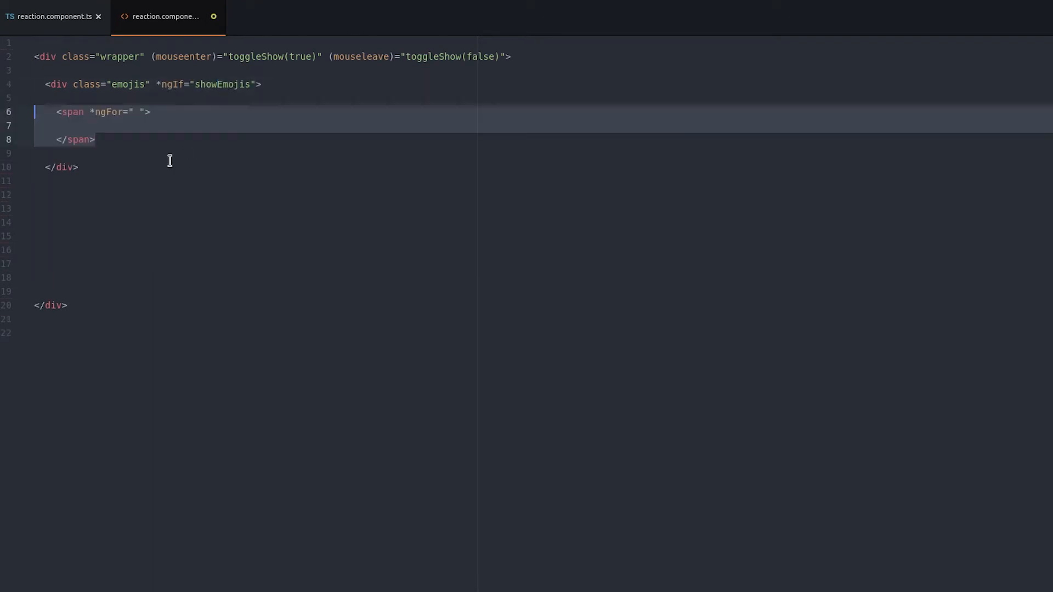
text(let emoji of emojiList; index as i;)
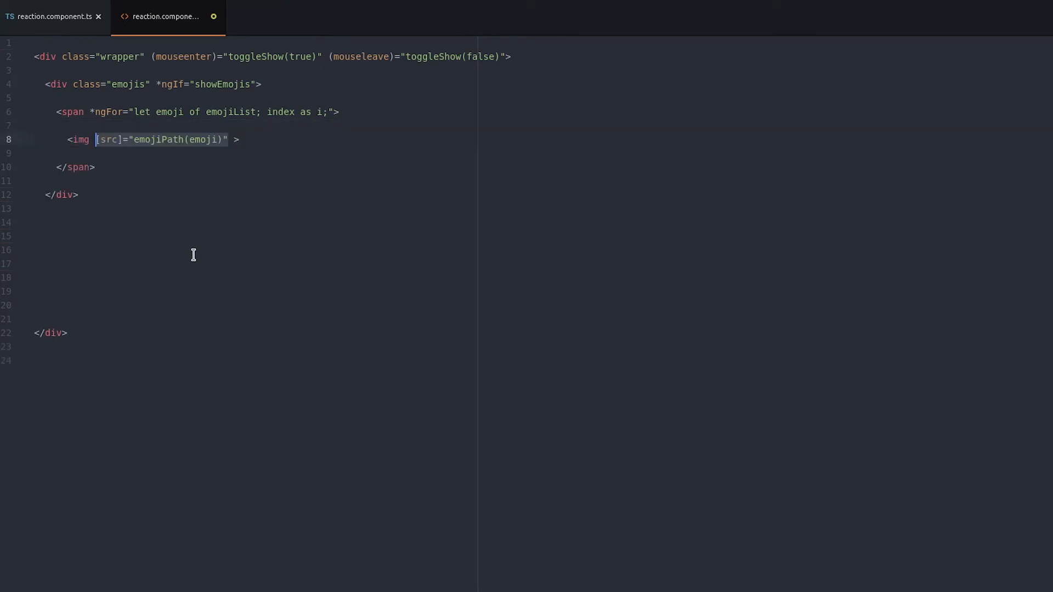
Give each emoji image width='75px' and a (click)="react(i)" handler.
click(241, 139)
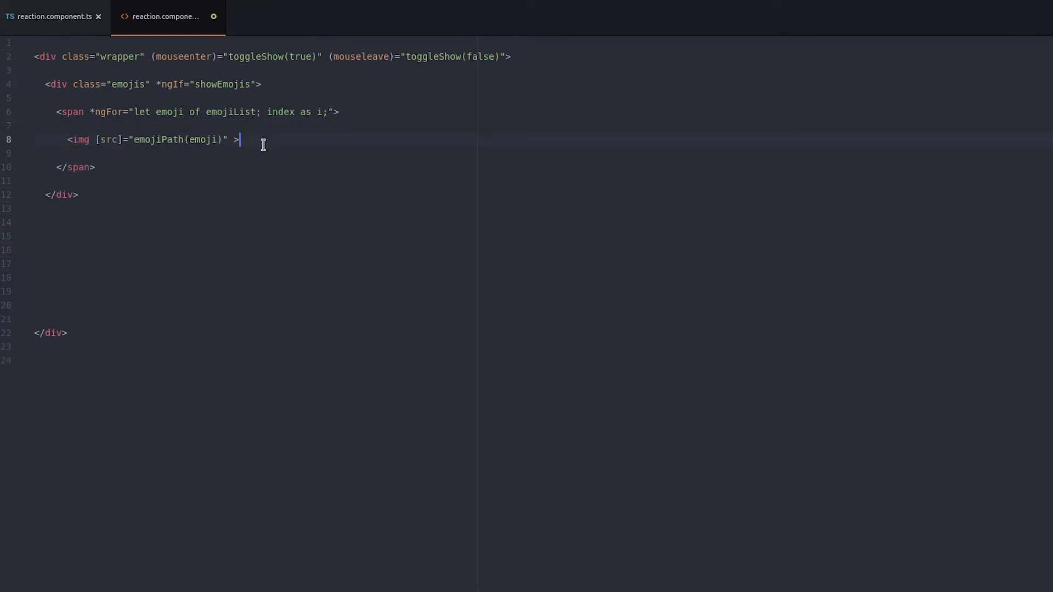
text(width='75px')
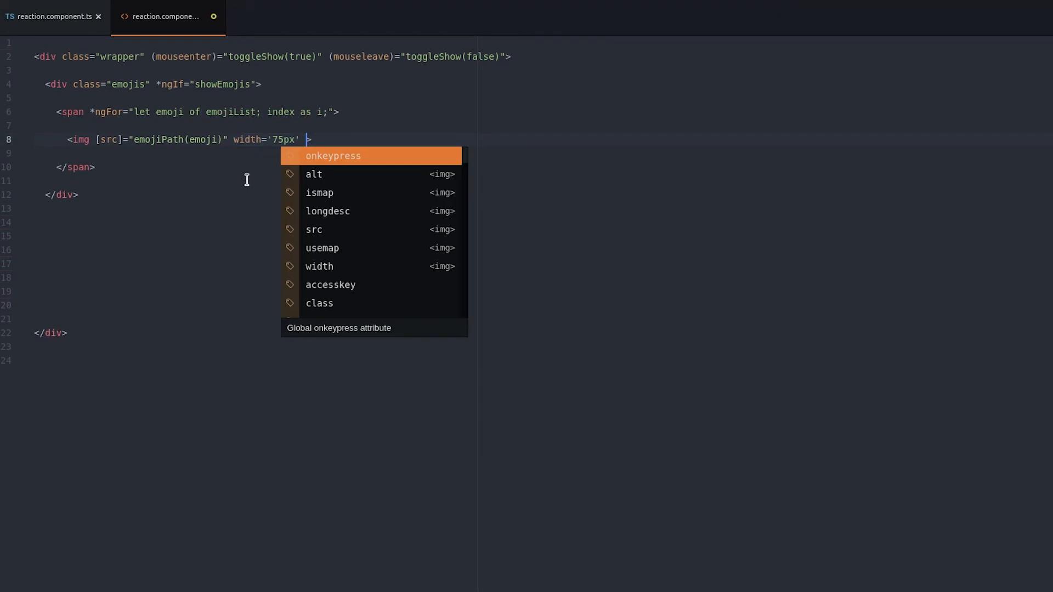
text((click)="react(i)">)
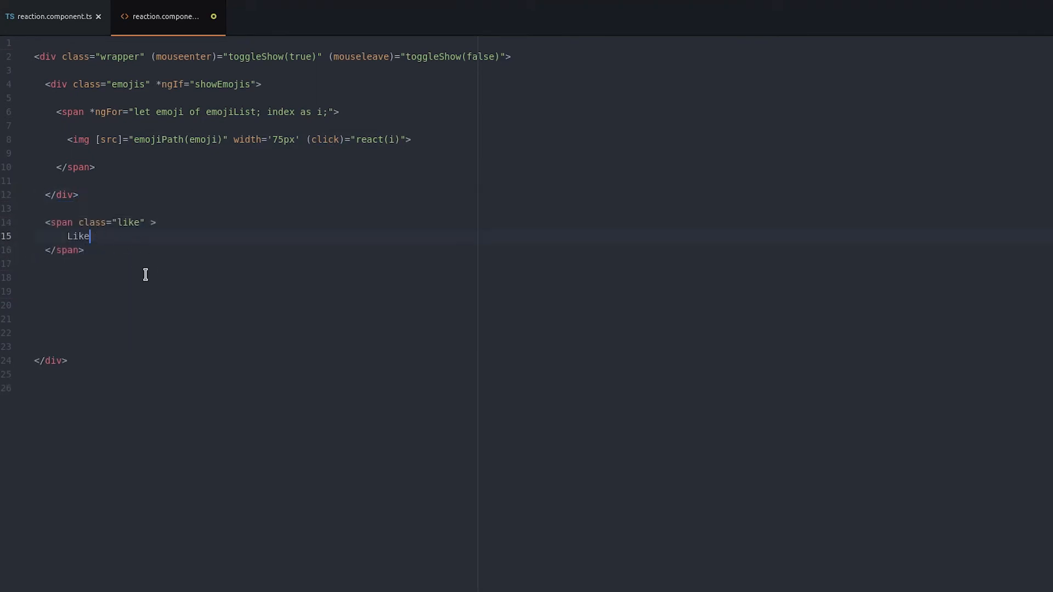
Make the Like label call react(0) and take the liked class when userReaction != null.
text((click)="react(0)")
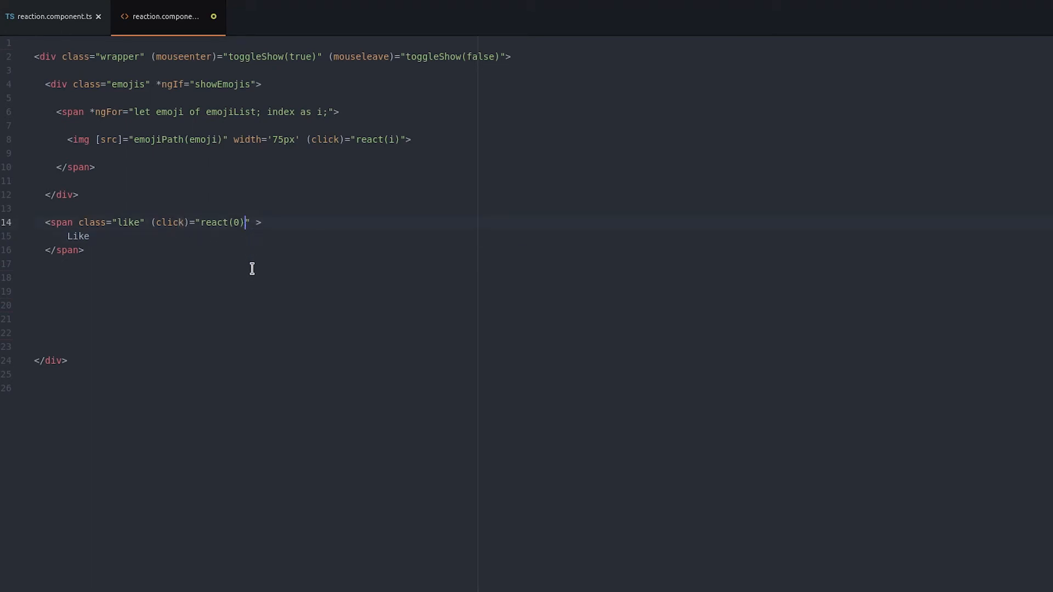
text([class.liked]="userReaction != null")
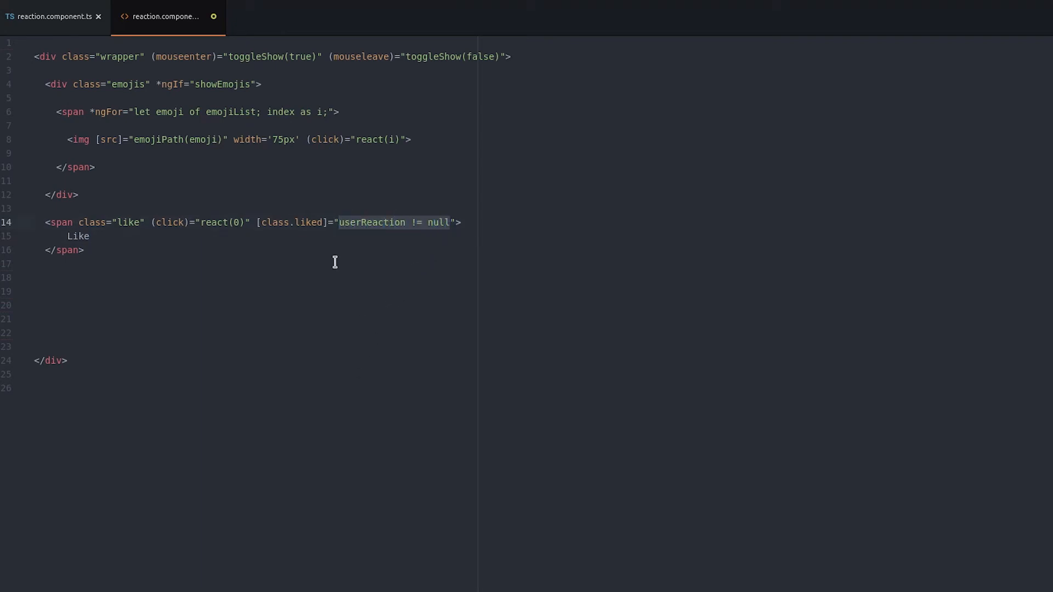
click(331, 263)
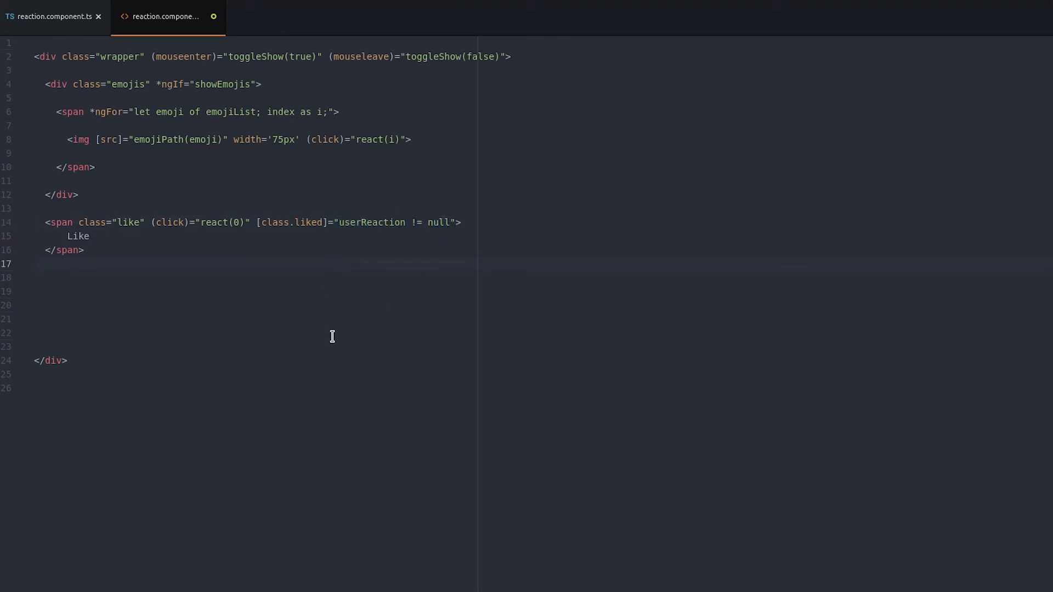
Add a span shown only when userReaction != null for the 'You reacted' message.
text(<span *ngIf="">)
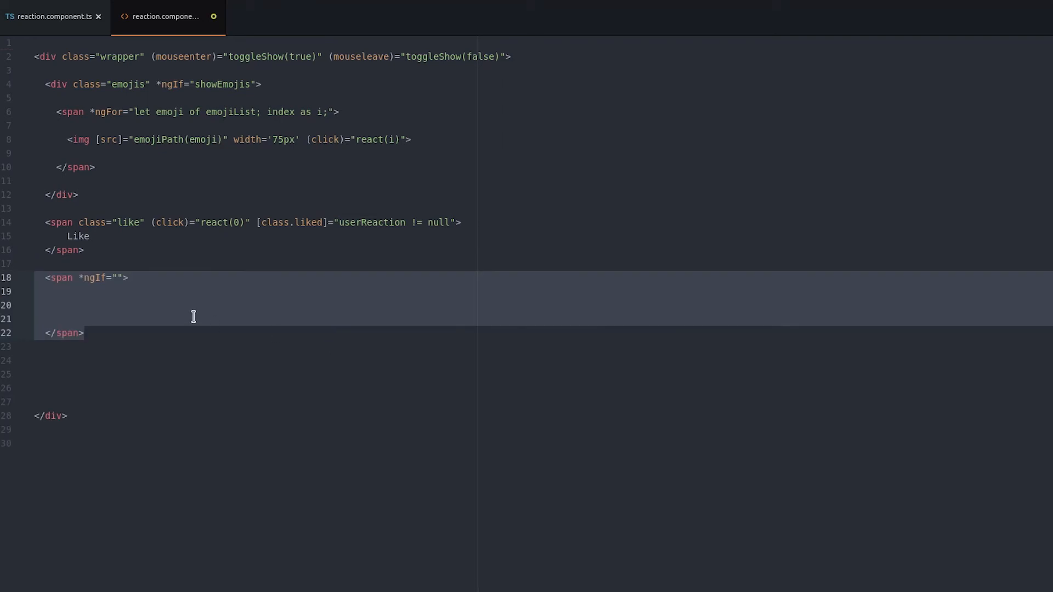
text(userReaction != null)
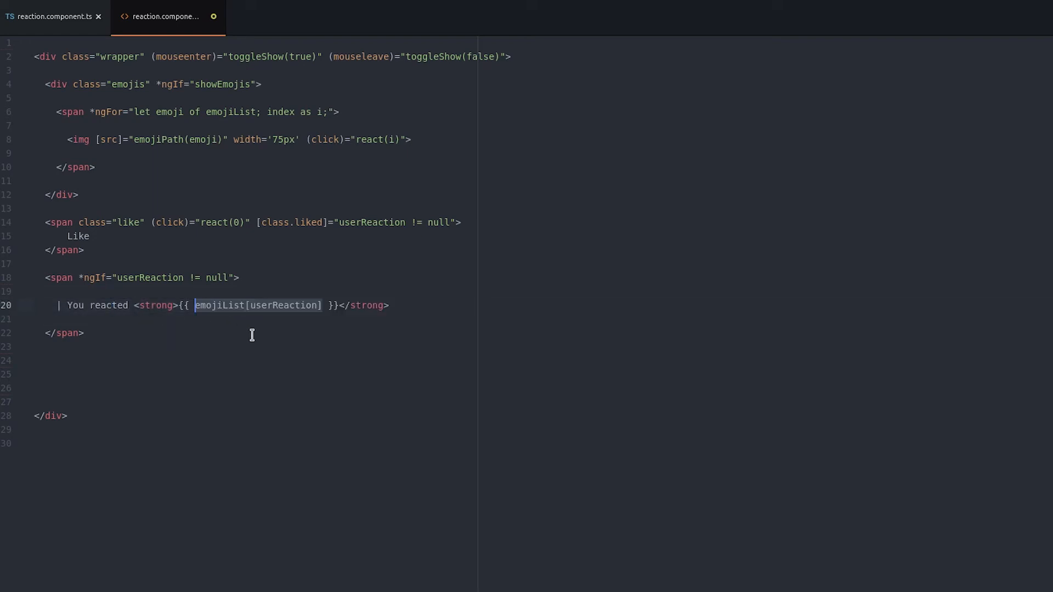
mouse_move(208, 429)
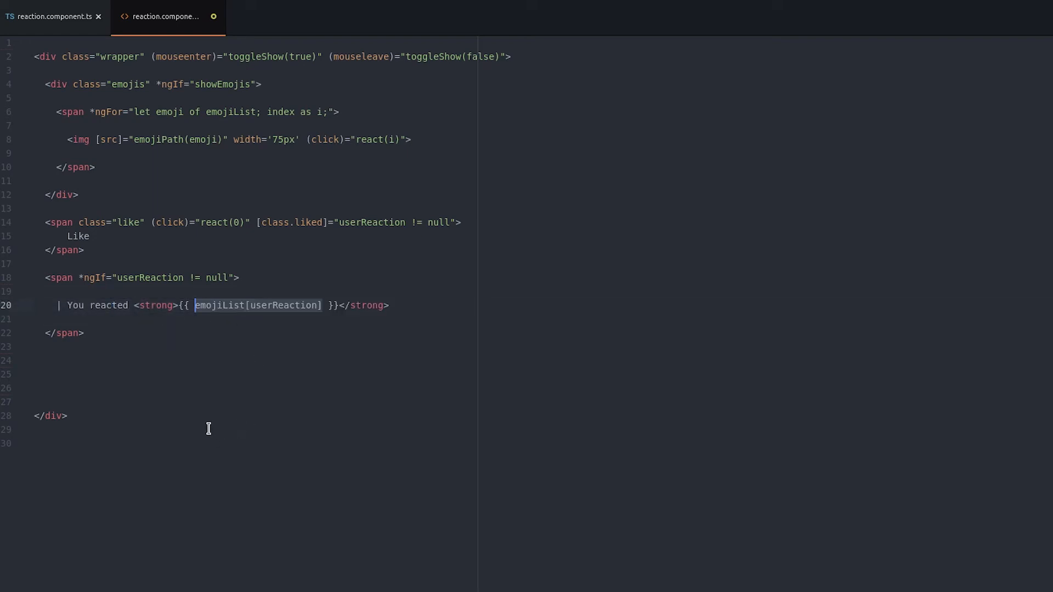
click(252, 388)
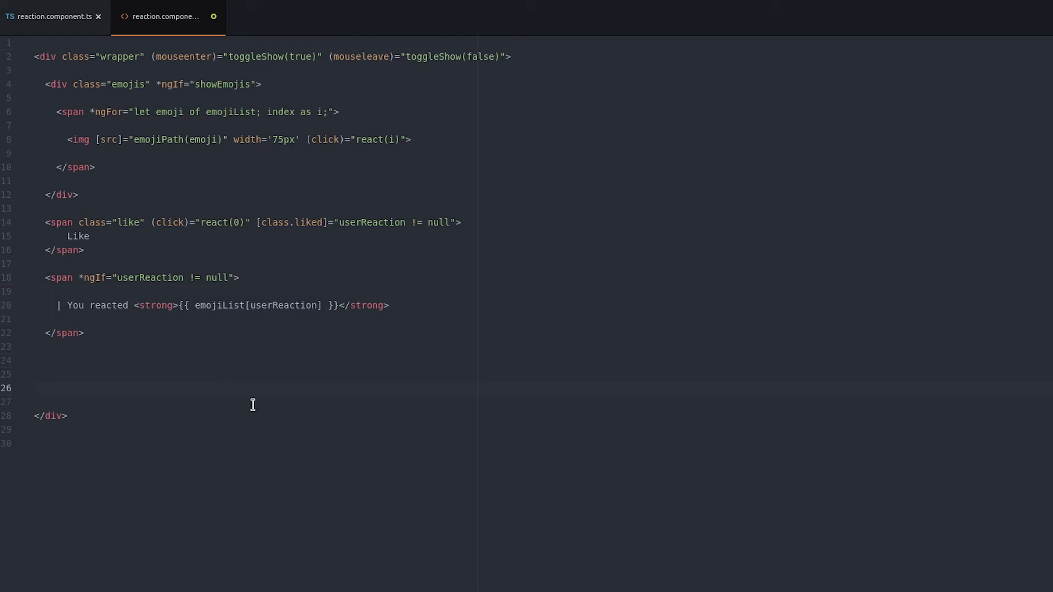
Add a reaction-counts div looping over emojiList with index i, containing a span shown when hasReactions(i).
click(197, 305)
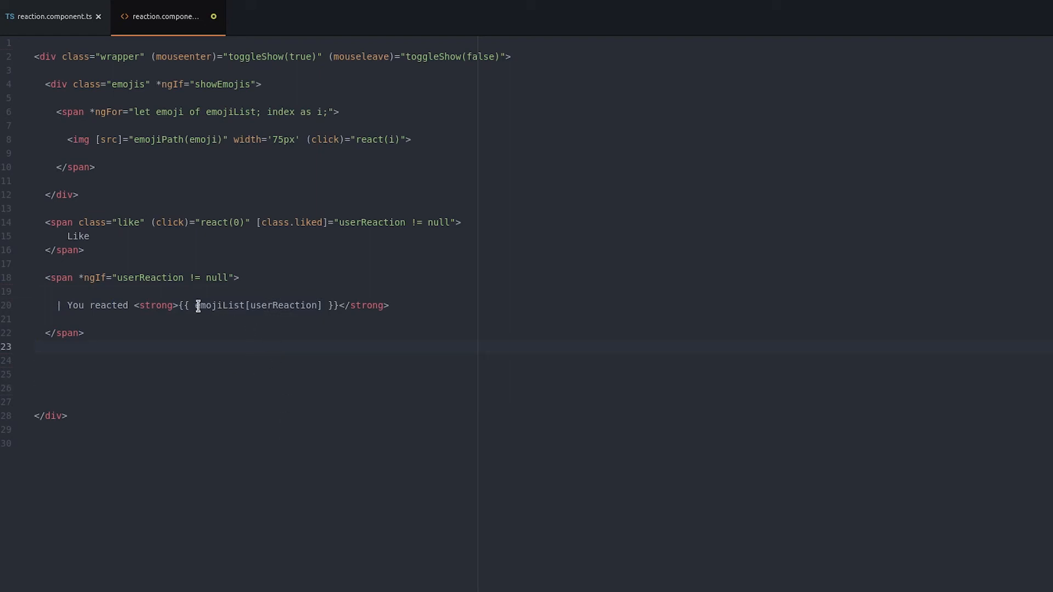
double_click(283, 305)
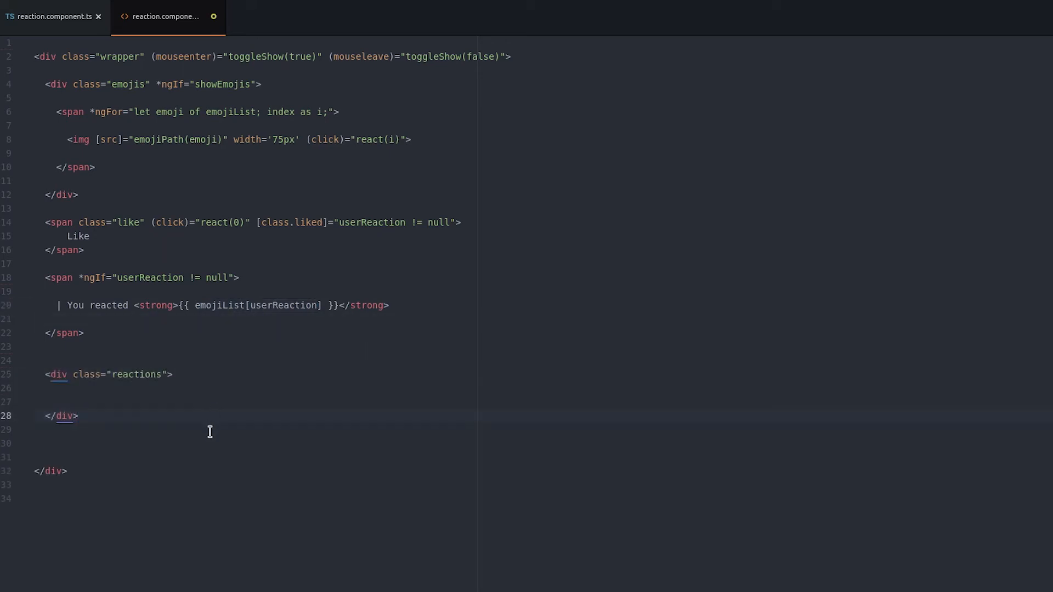
text(<div *ngFor="let emoji of emojiList; index as i;" class="reaction-counts">)
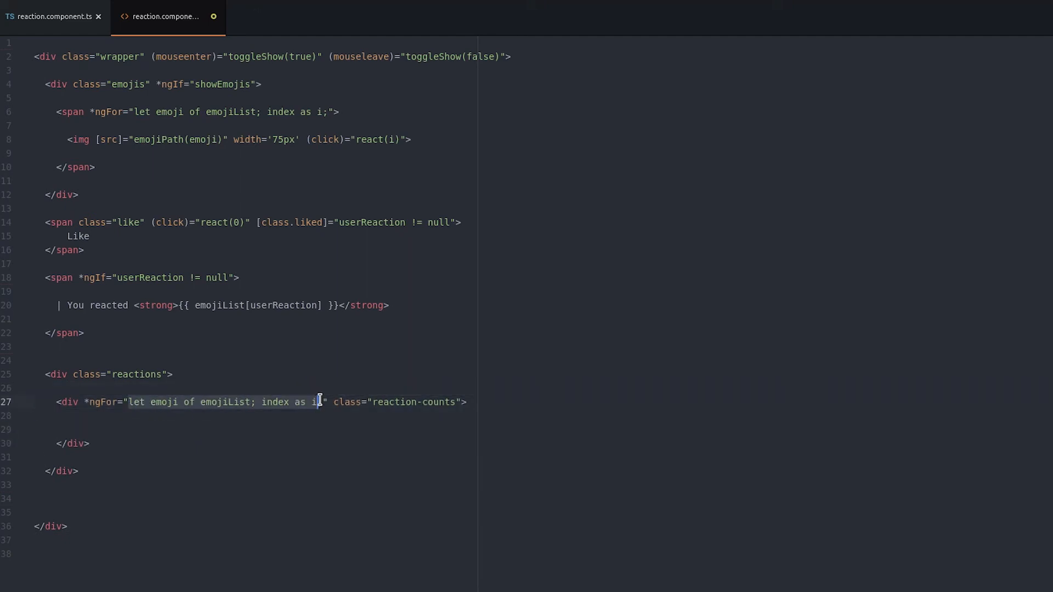
key(enter)
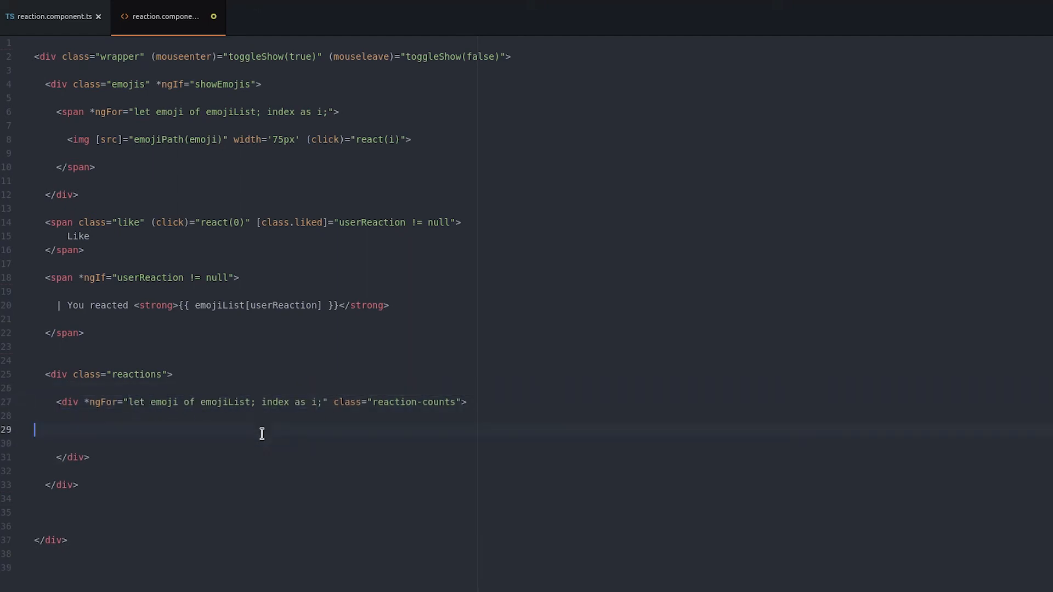
text(<span *ngIf="hasReactions(i)">)
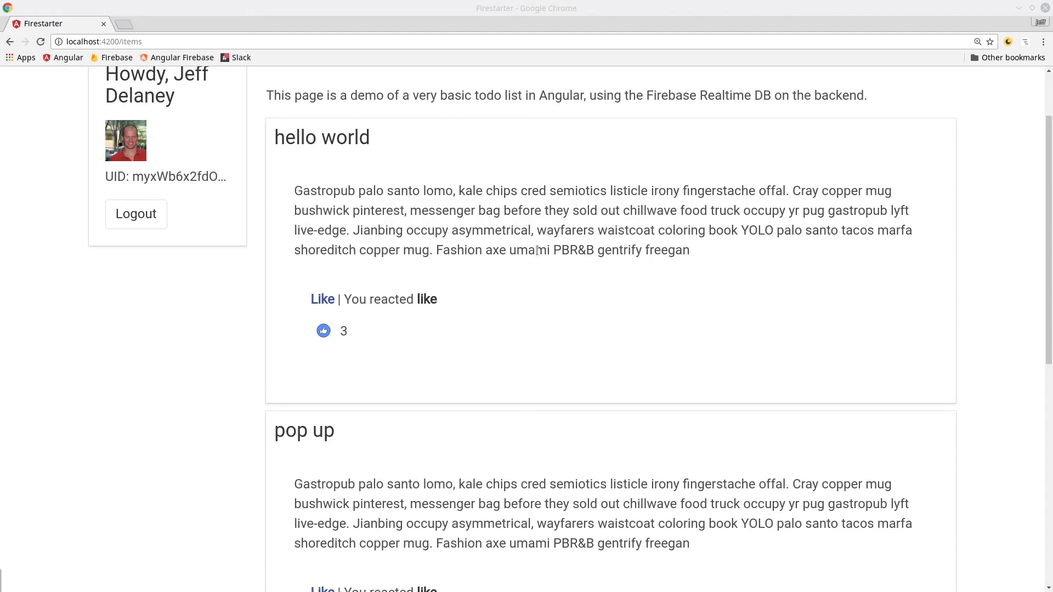
Toggle the like reaction on the hello world post off, on and off again.
click(323, 299)
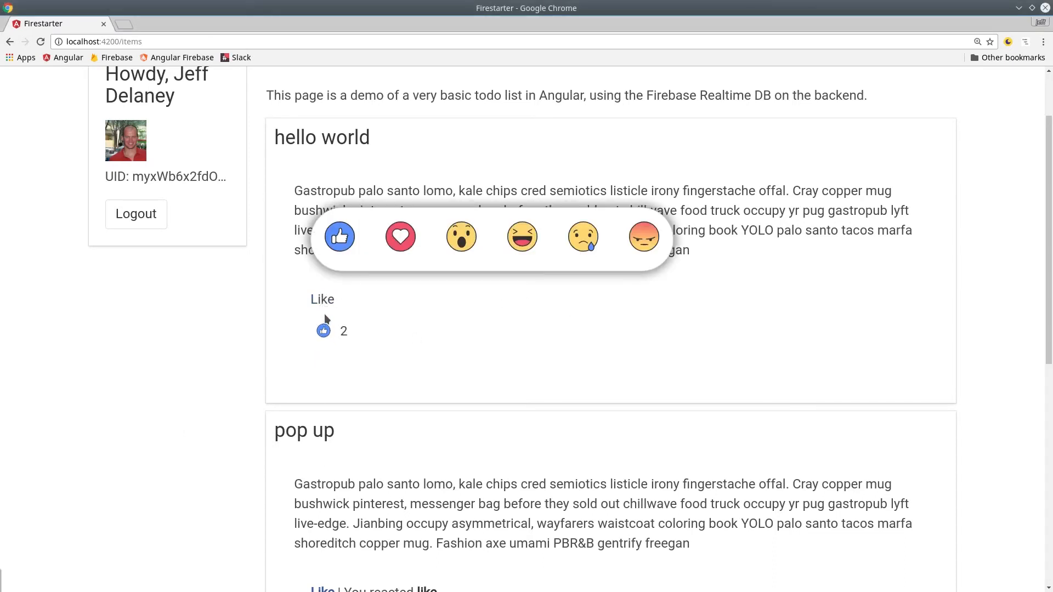
click(339, 237)
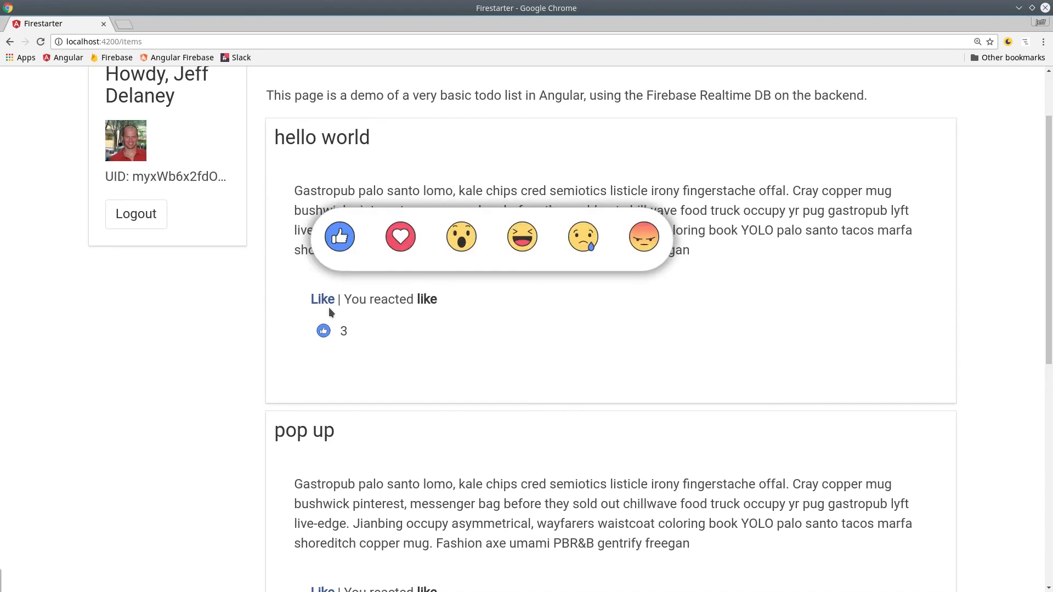
click(322, 298)
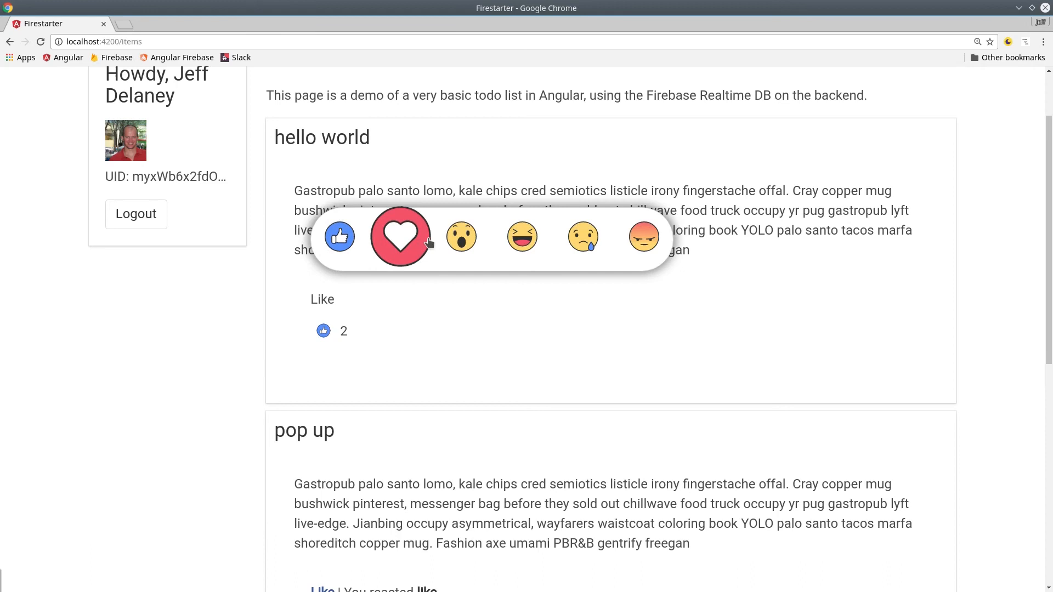
React to hello world with love, switch to angry, then back to love, watching Firebase update.
click(402, 236)
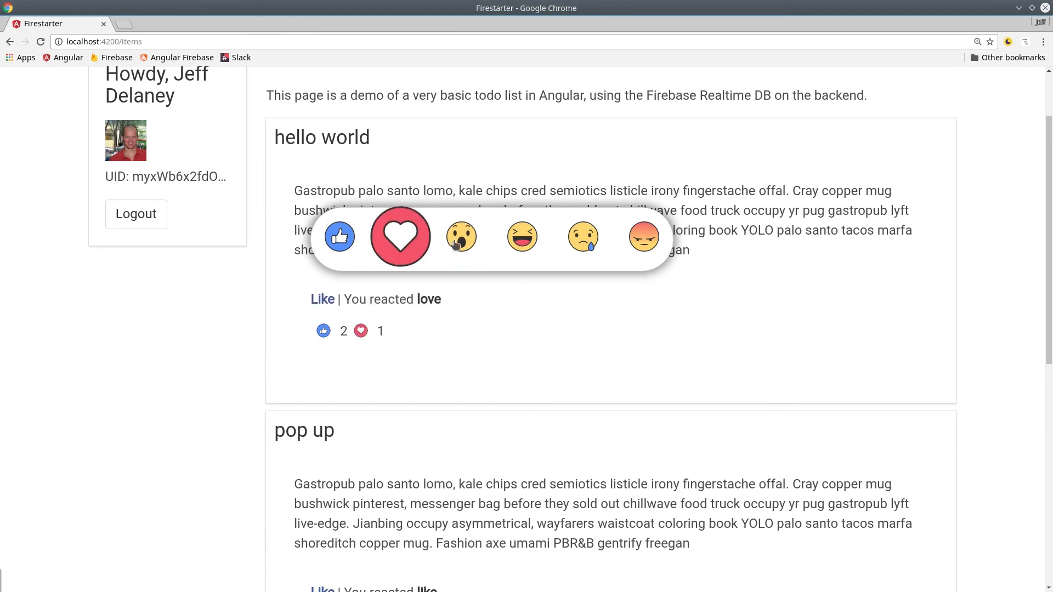
click(582, 237)
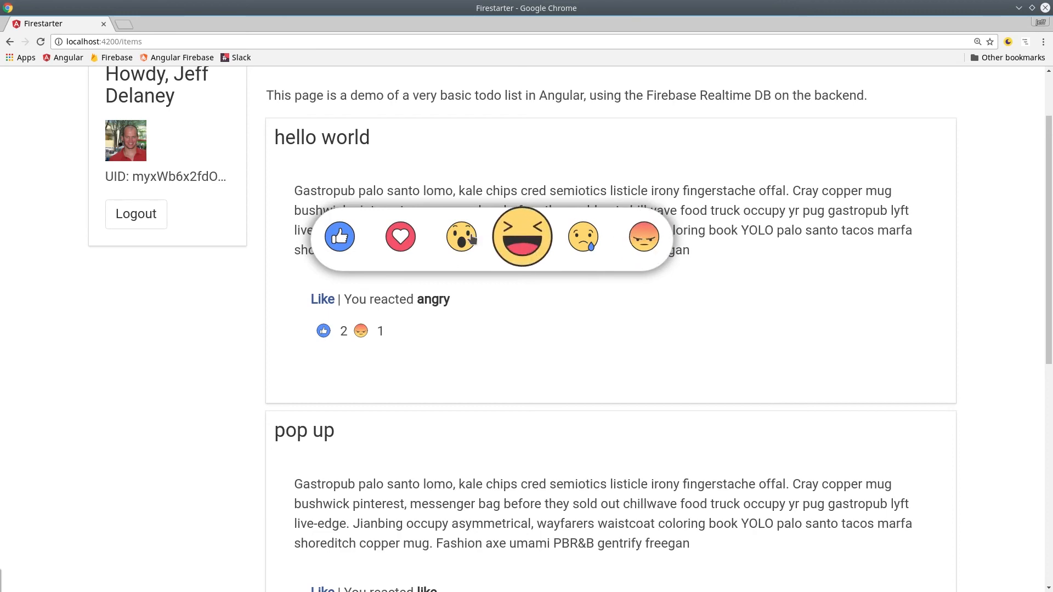
click(399, 236)
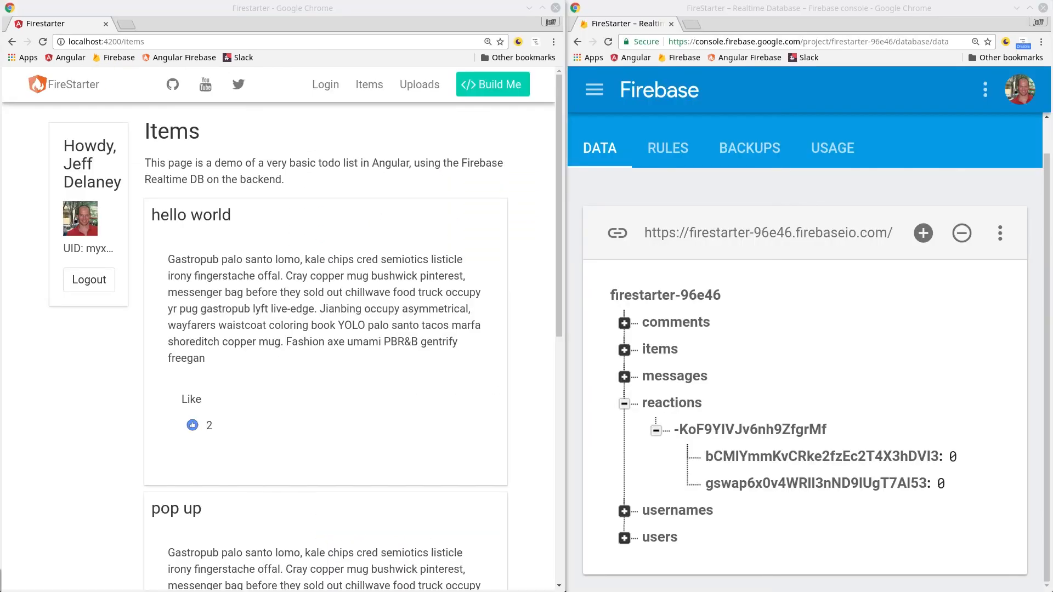
React to hello world with like, love, angry and finally sad, stored as value 4 in Firebase.
click(191, 399)
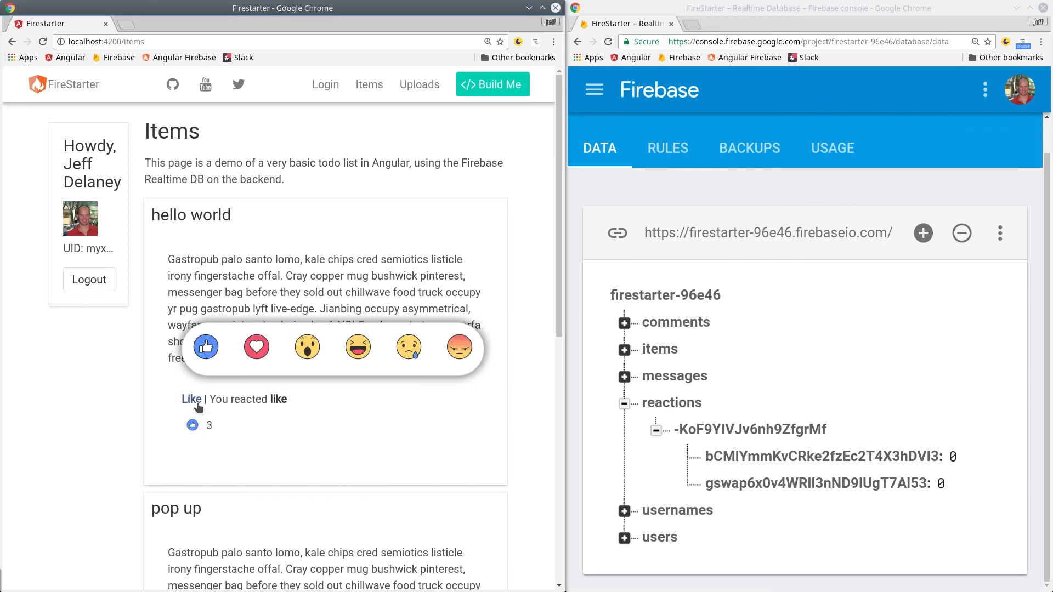
click(205, 347)
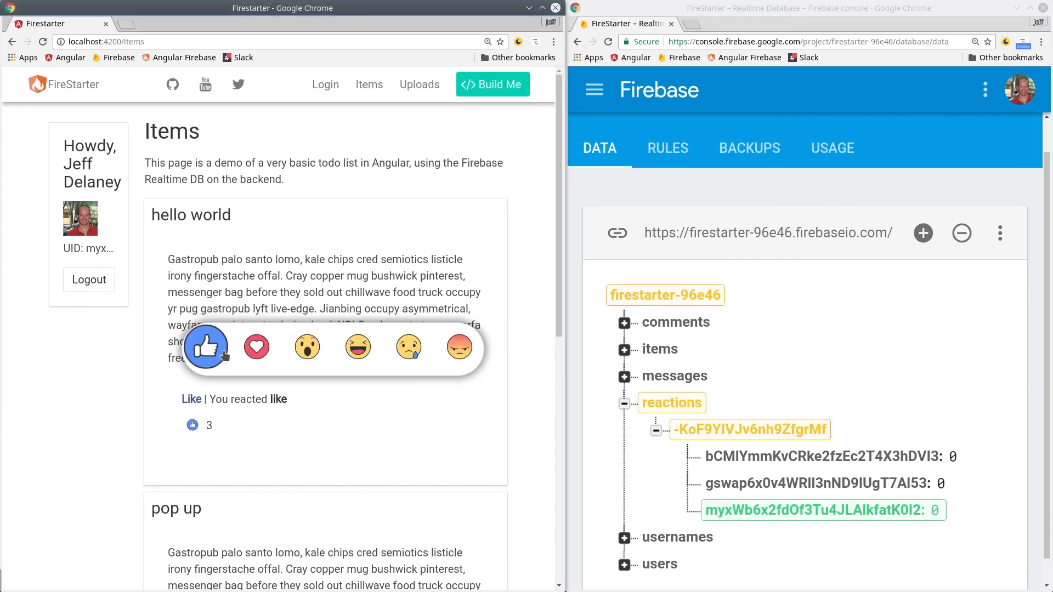
click(256, 348)
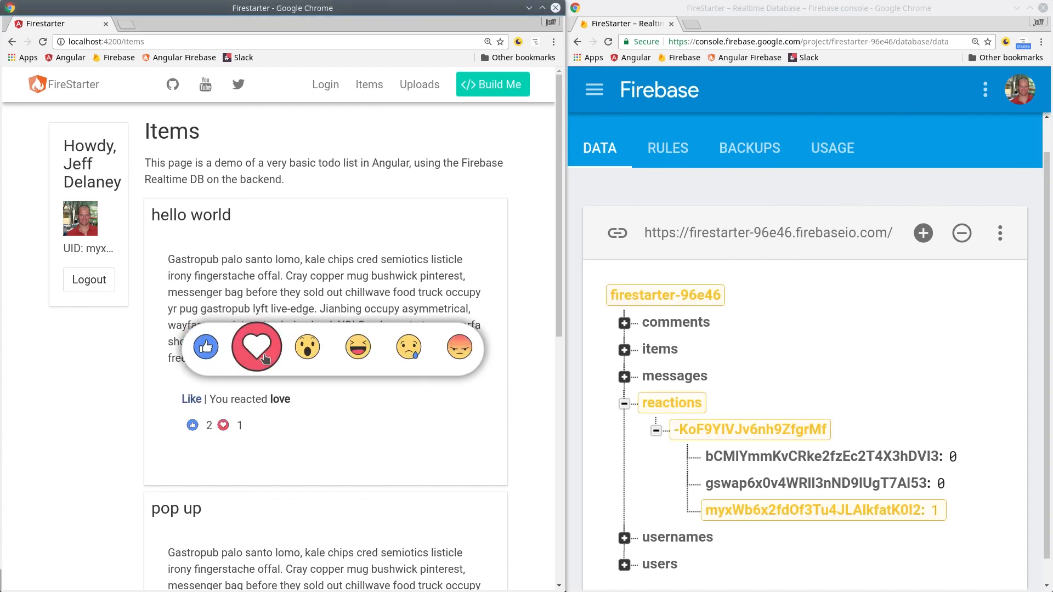
click(459, 347)
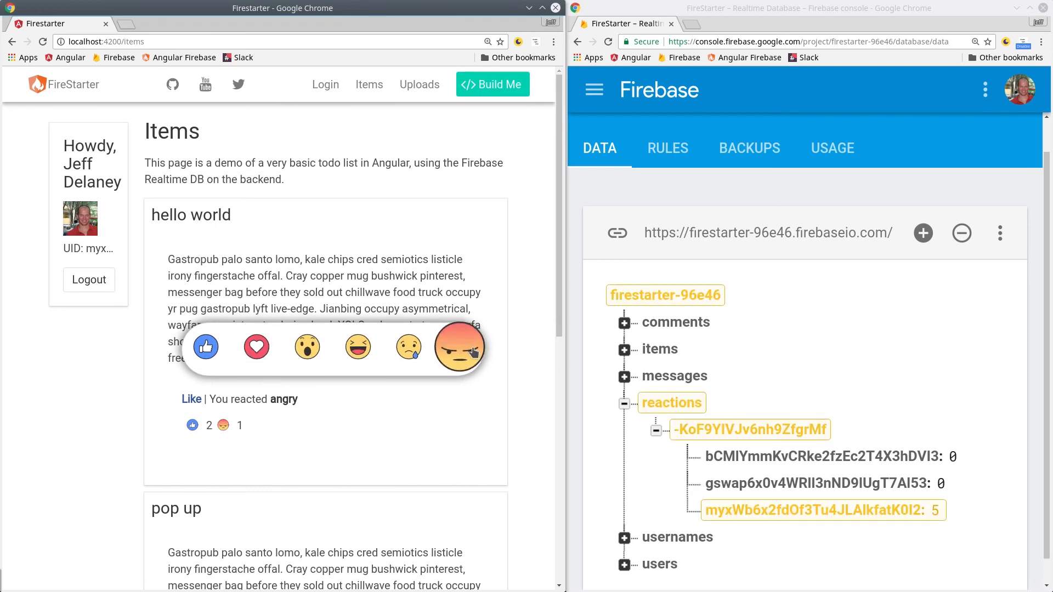
mouse_move(407, 347)
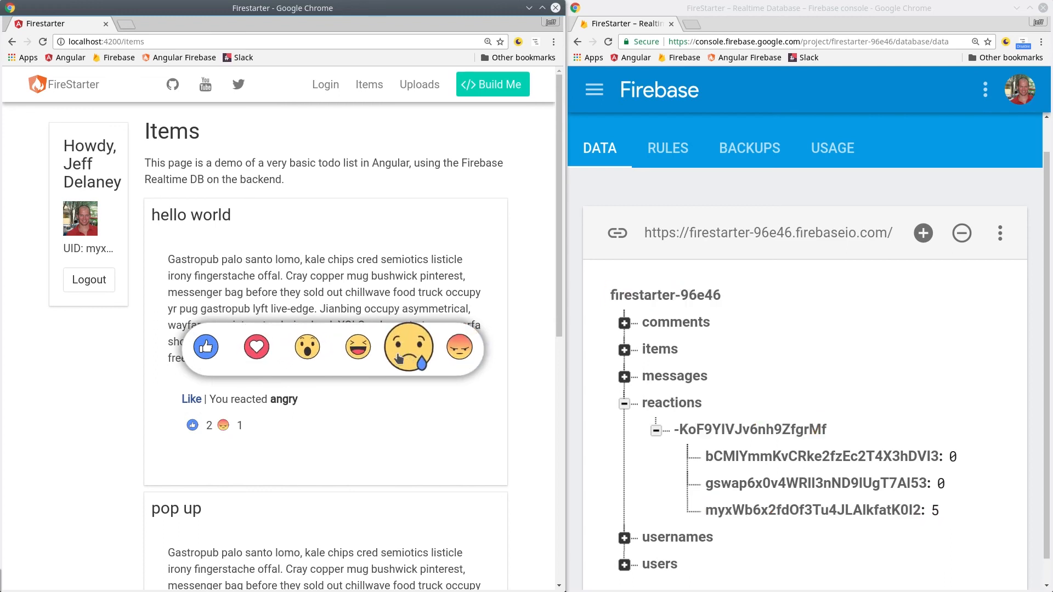
click(408, 347)
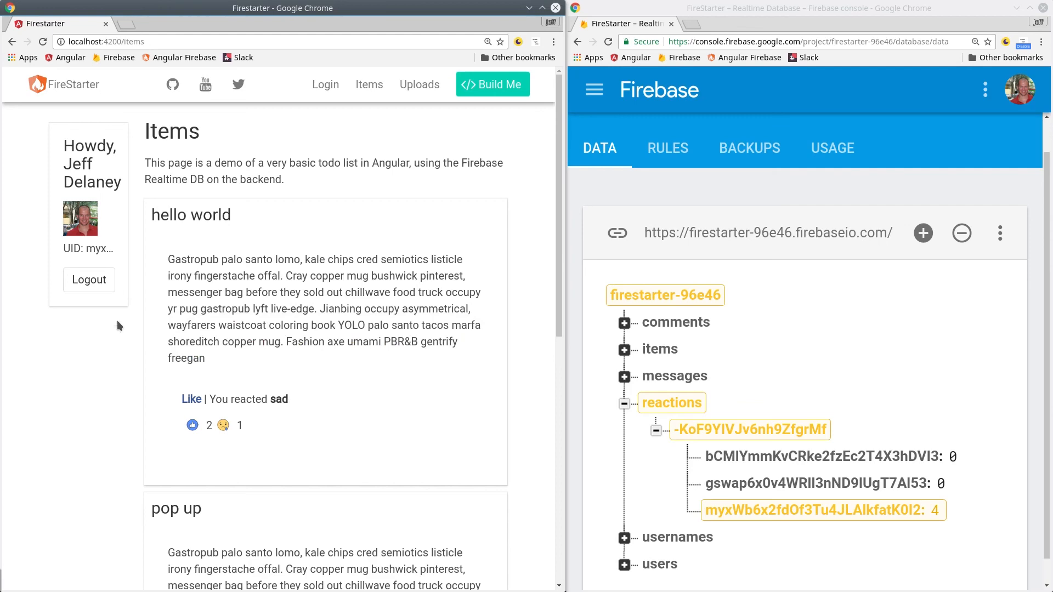